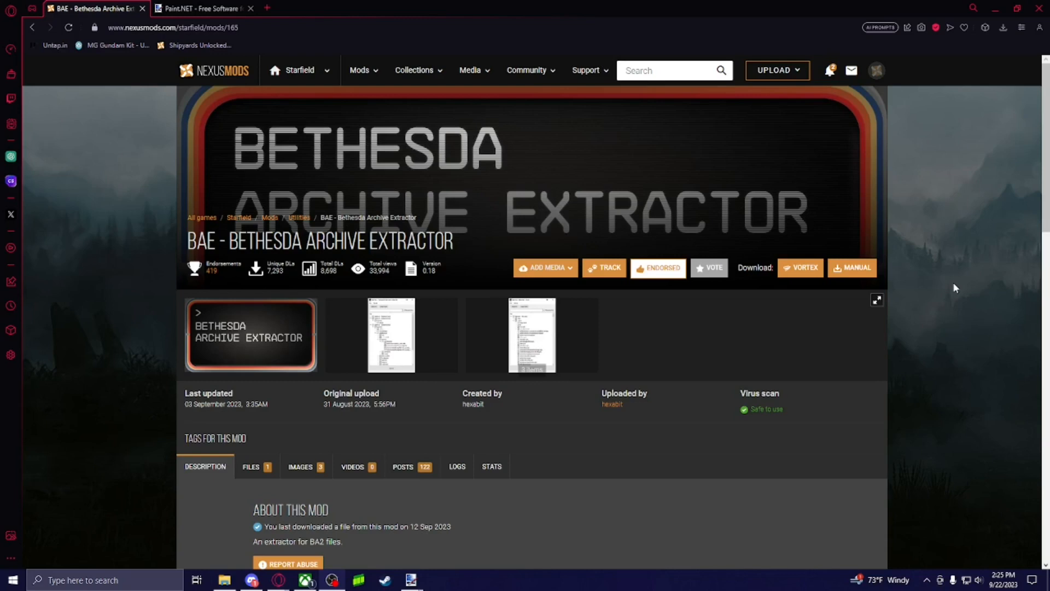
mouse_move(1034, 362)
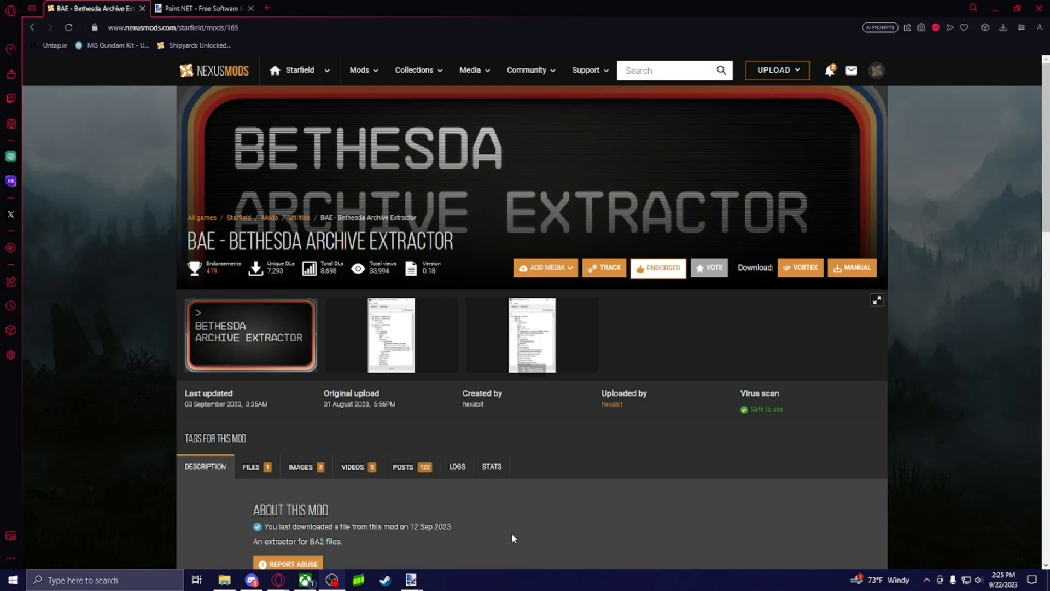
mouse_move(674, 245)
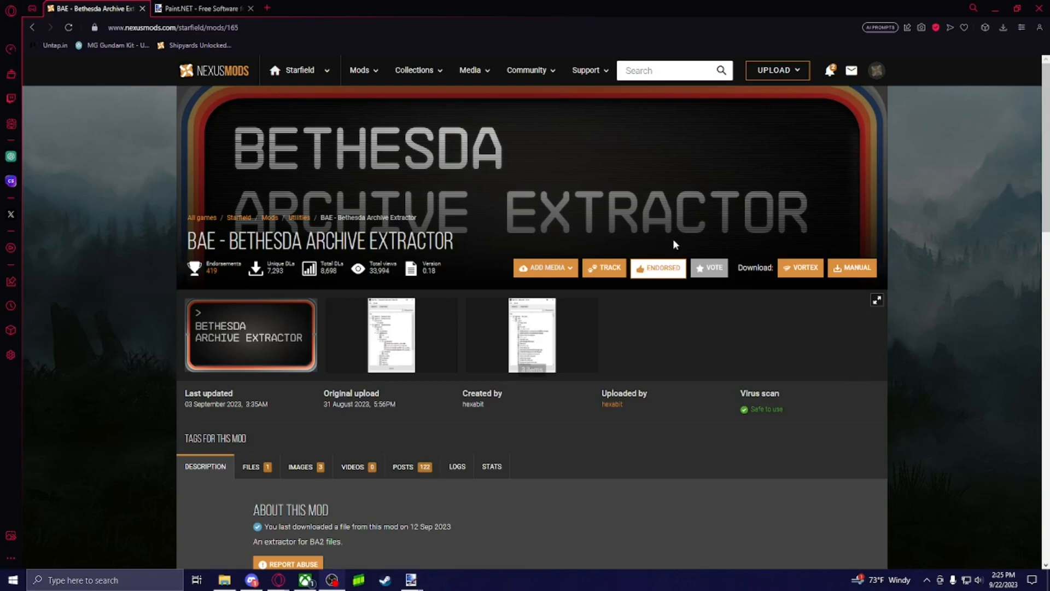
mouse_move(321, 218)
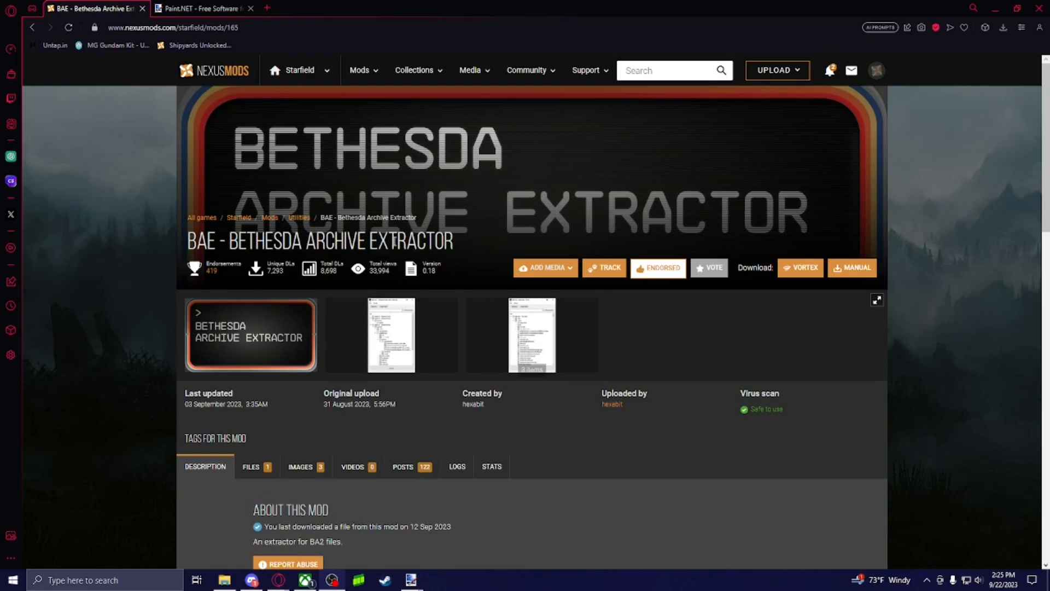
mouse_move(700, 421)
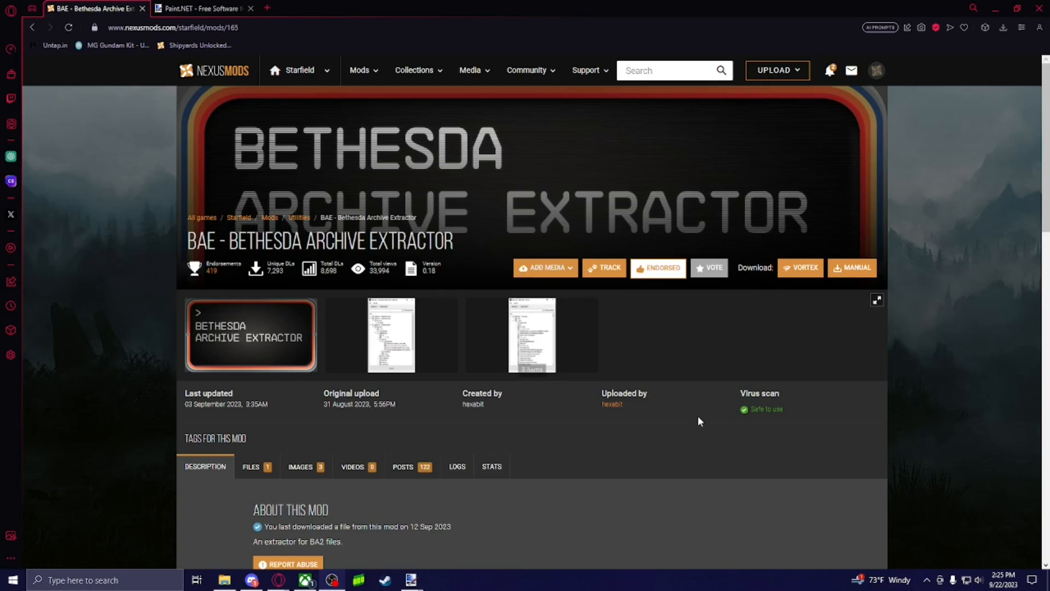
mouse_move(534, 436)
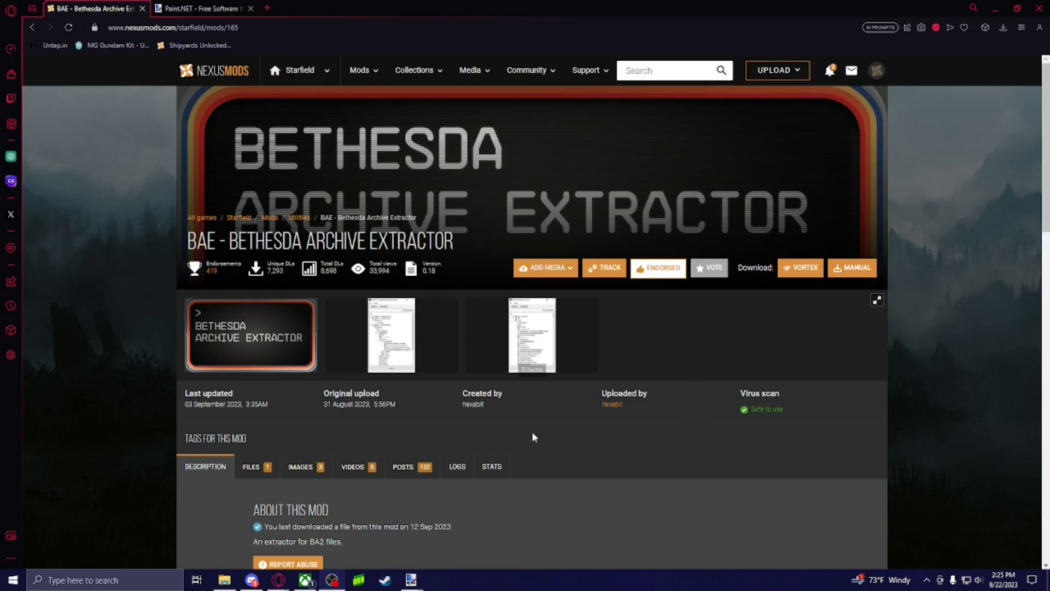
- Minimize the browser and open the downloaded BAE folder in File Explorer
left_click(251, 466)
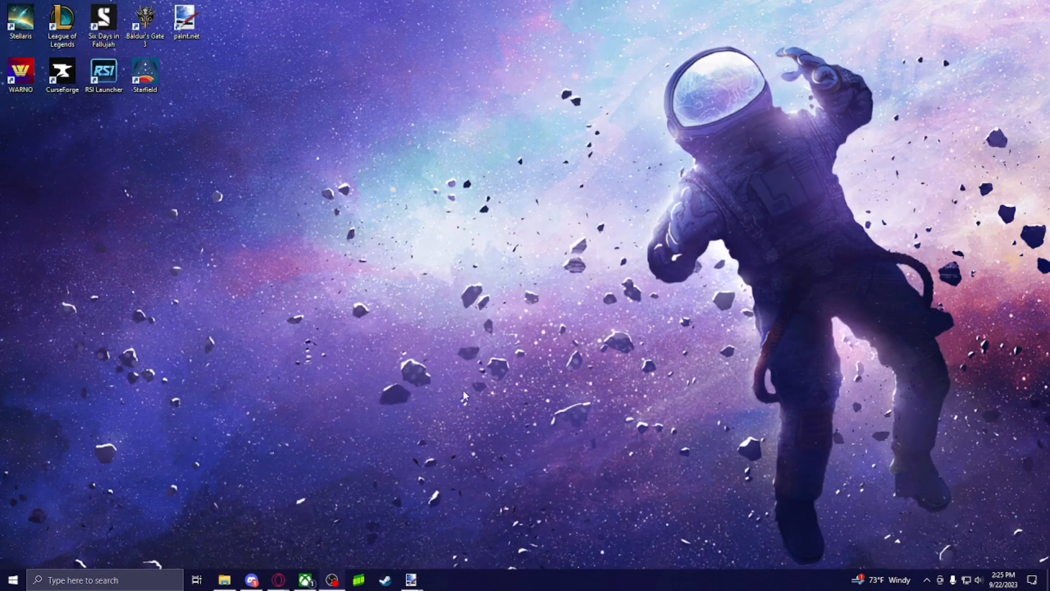
left_click(224, 579)
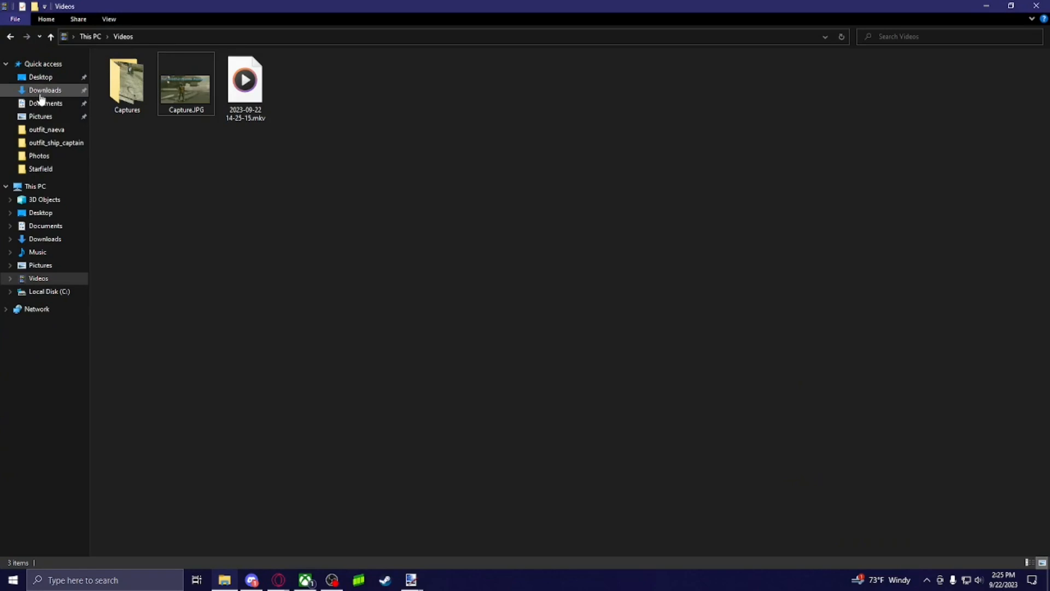
left_click(44, 90)
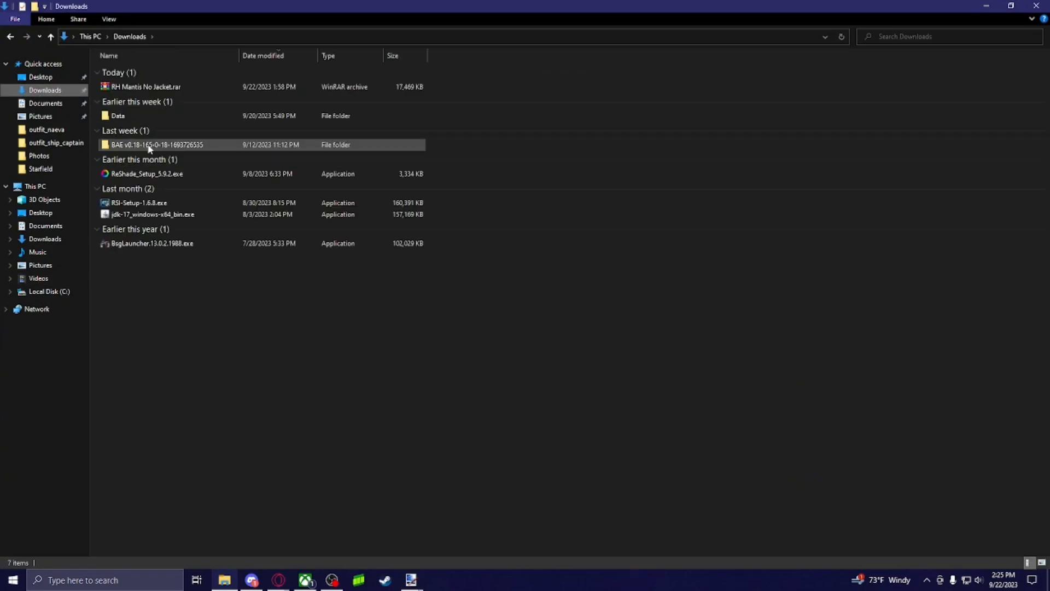
double_click(148, 145)
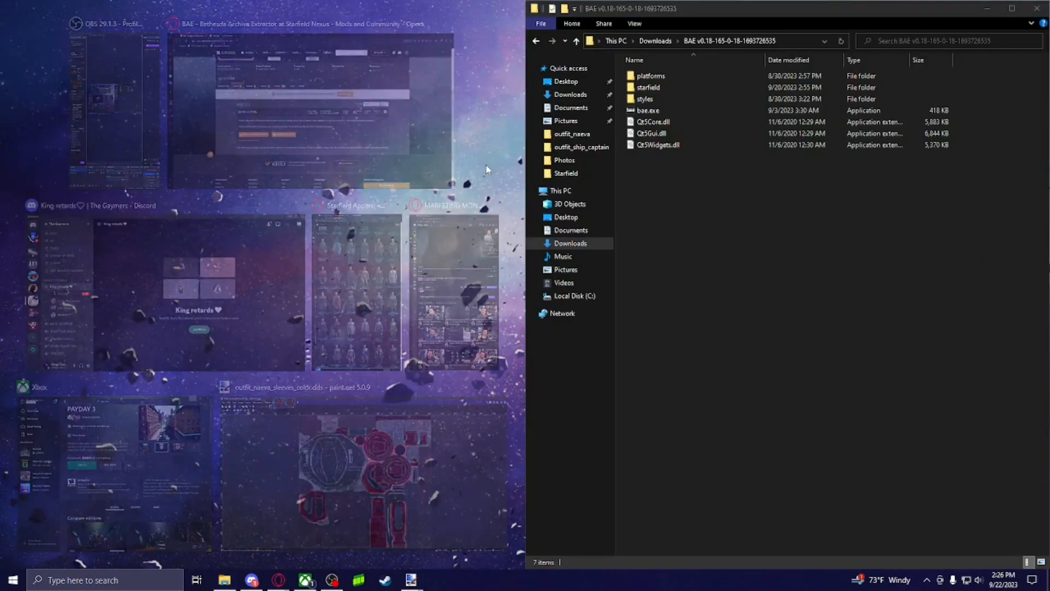
- Open a second window on C:\XboxGames\Starfield\Content\Data and select bae.exe
right_click(224, 579)
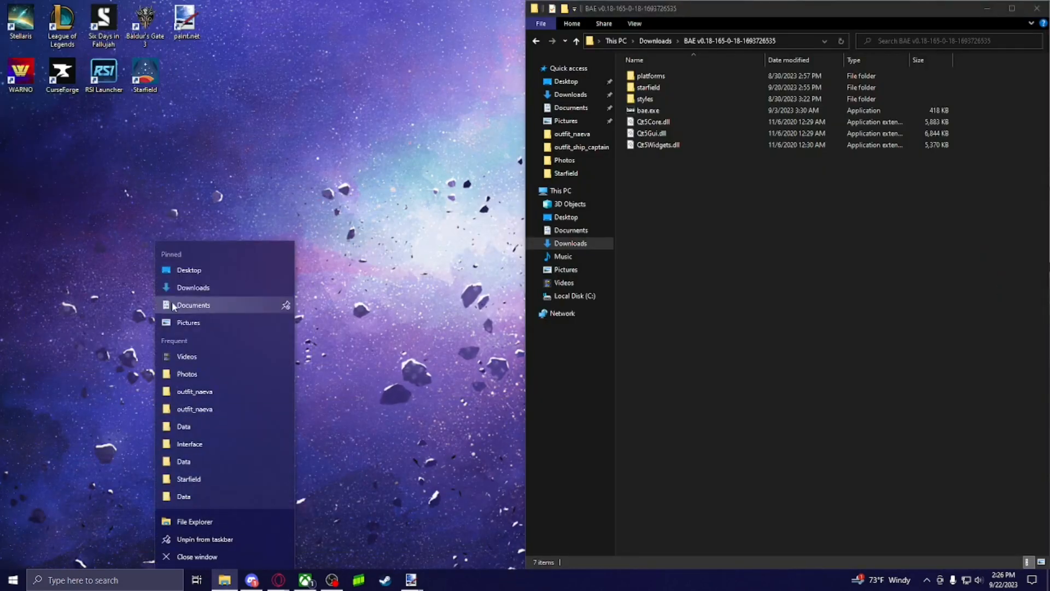
left_click(194, 304)
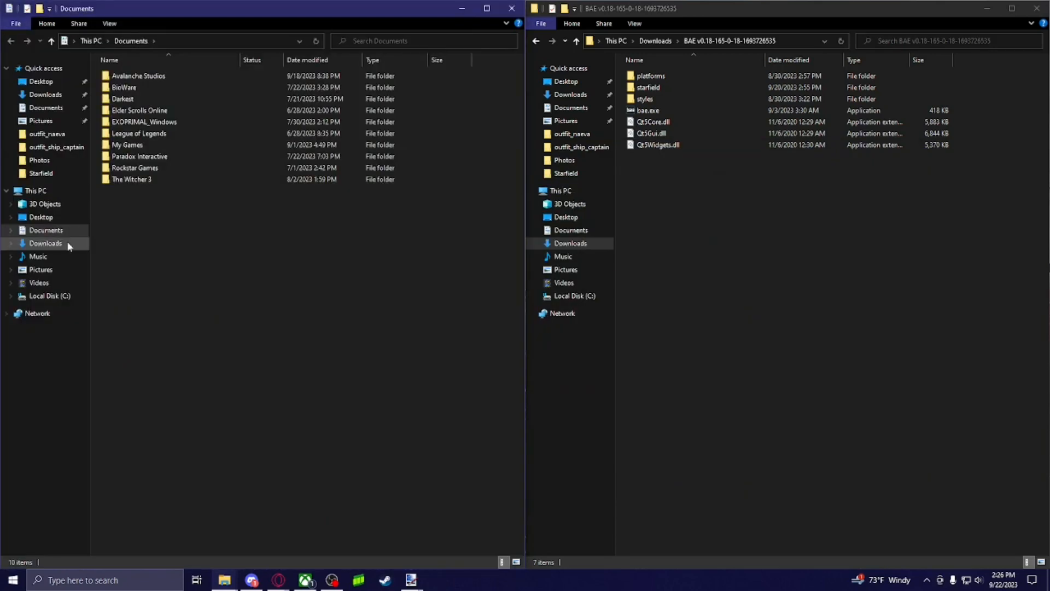
mouse_move(52, 237)
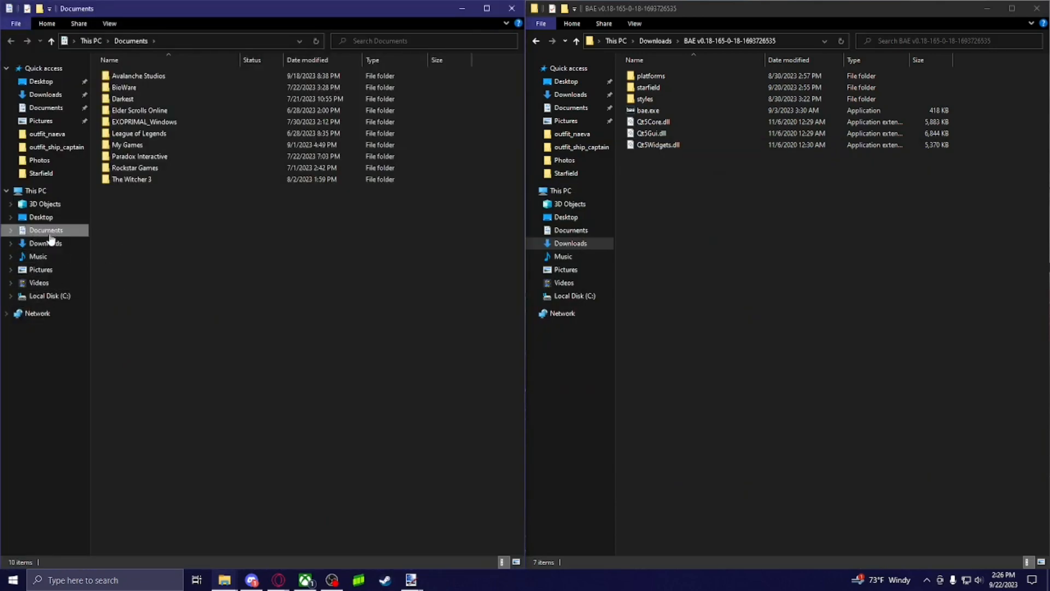
left_click(49, 296)
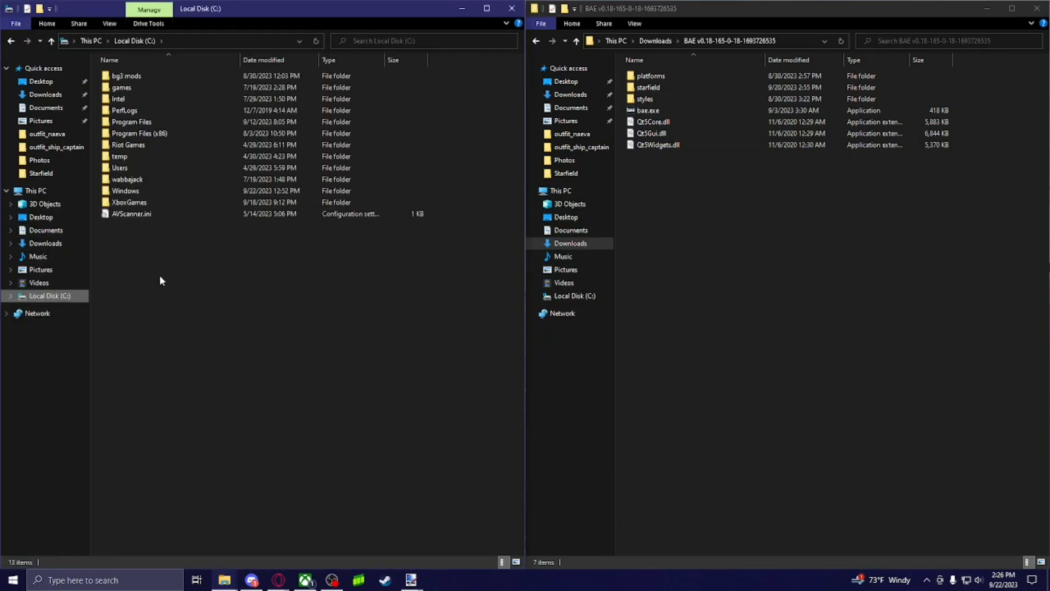
mouse_move(151, 260)
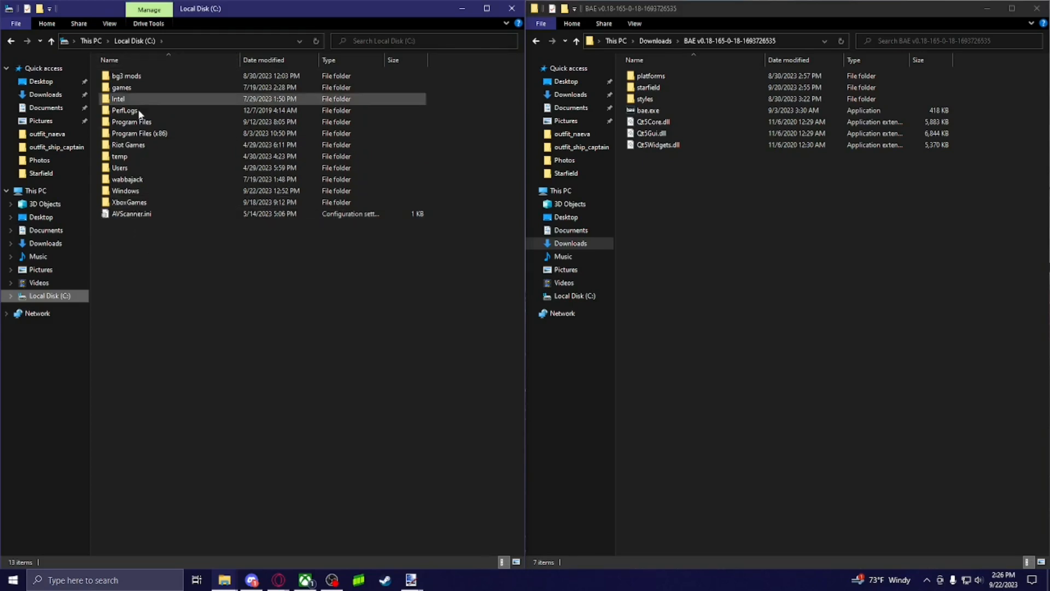
left_click(129, 202)
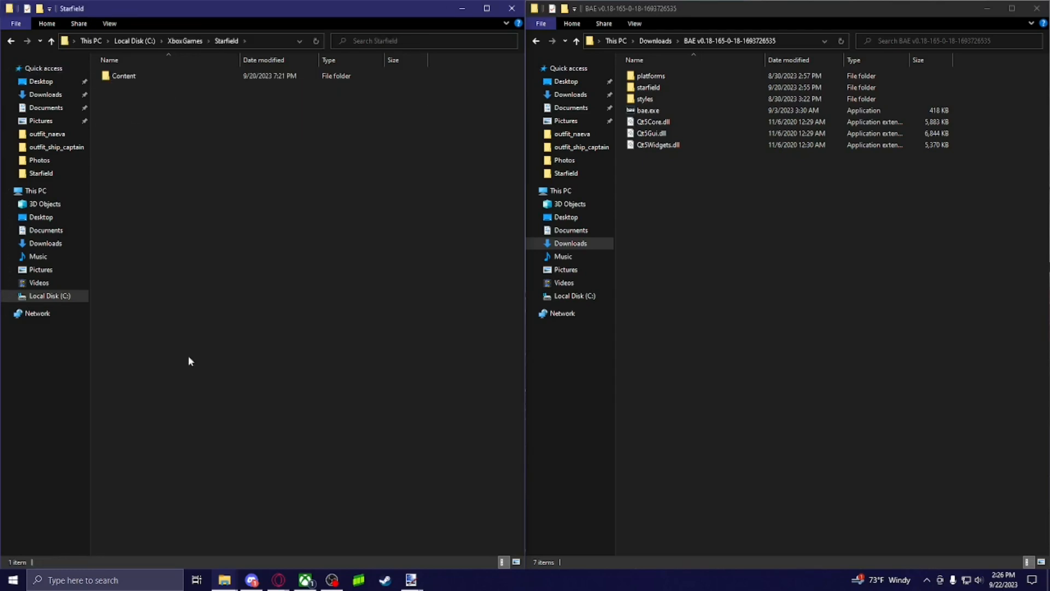
double_click(124, 76)
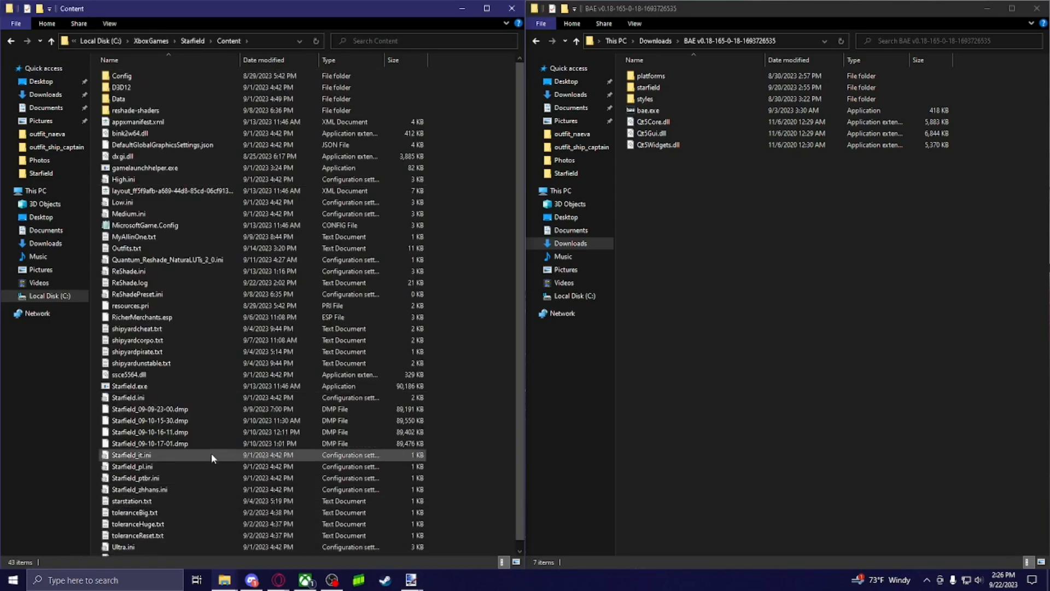
double_click(117, 99)
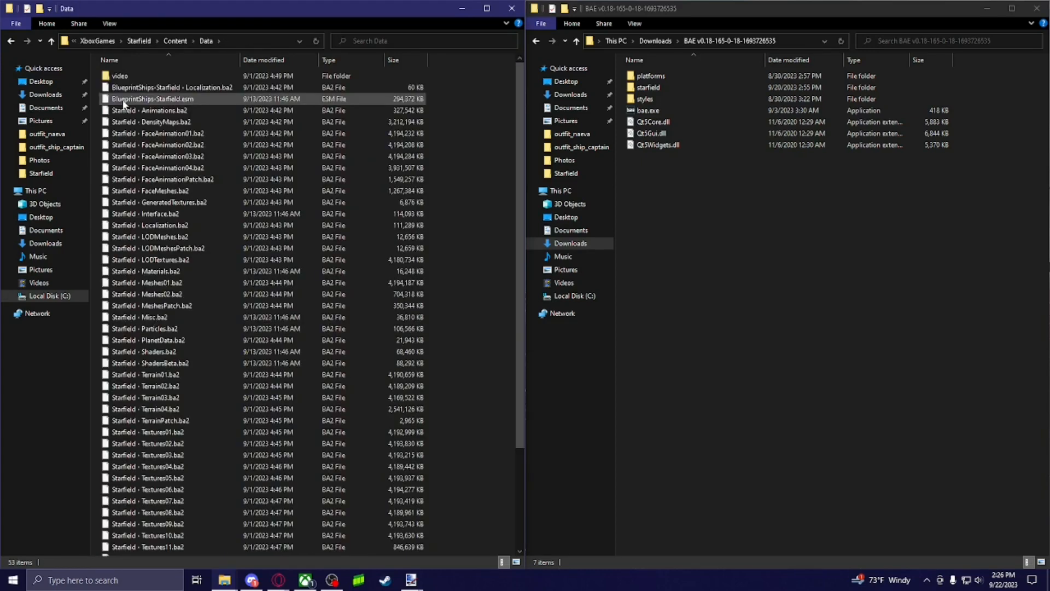
left_click(648, 110)
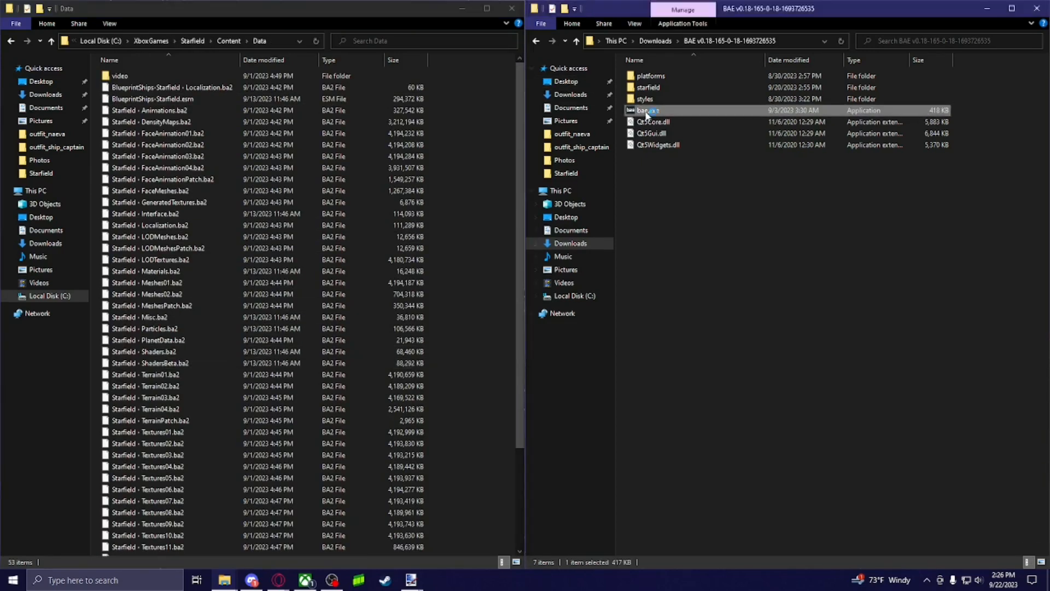
- Launch Bethesda Archive Extractor and drag in the Textures01 to Textures11 archives
double_click(646, 111)
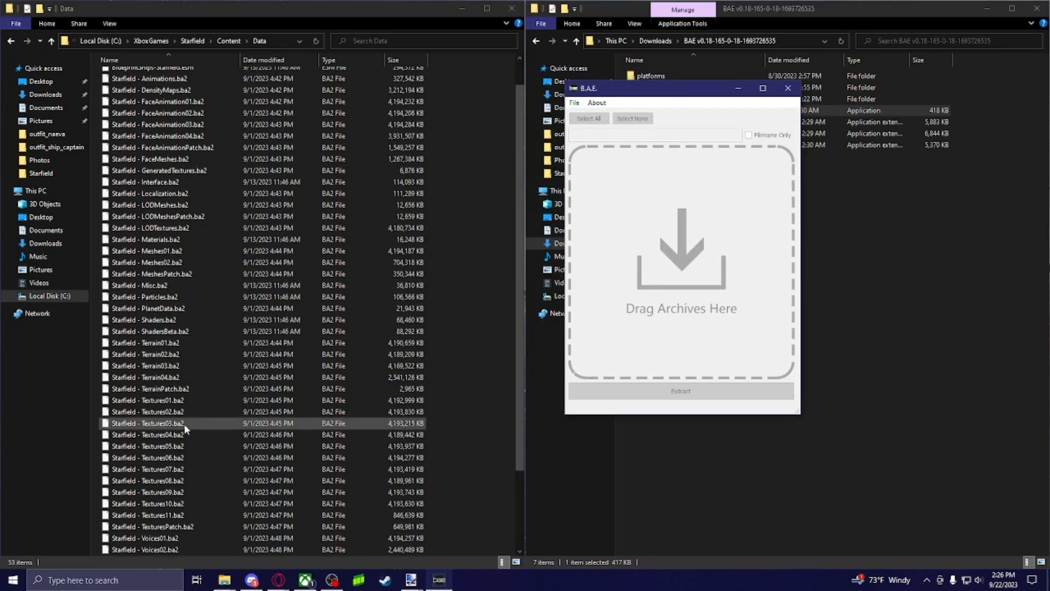
scroll("down", 3)
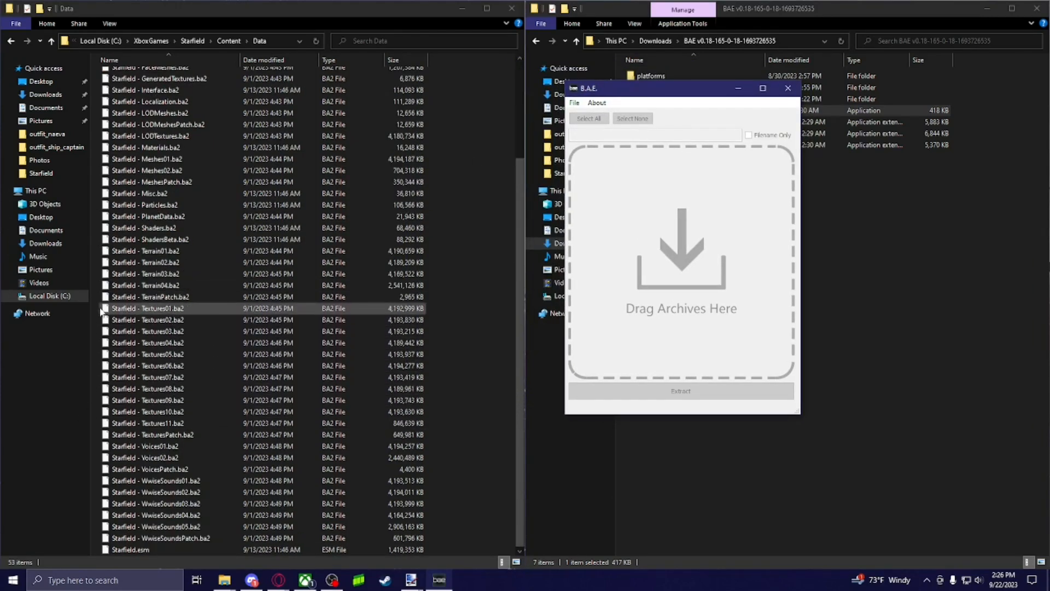
left_click(146, 423)
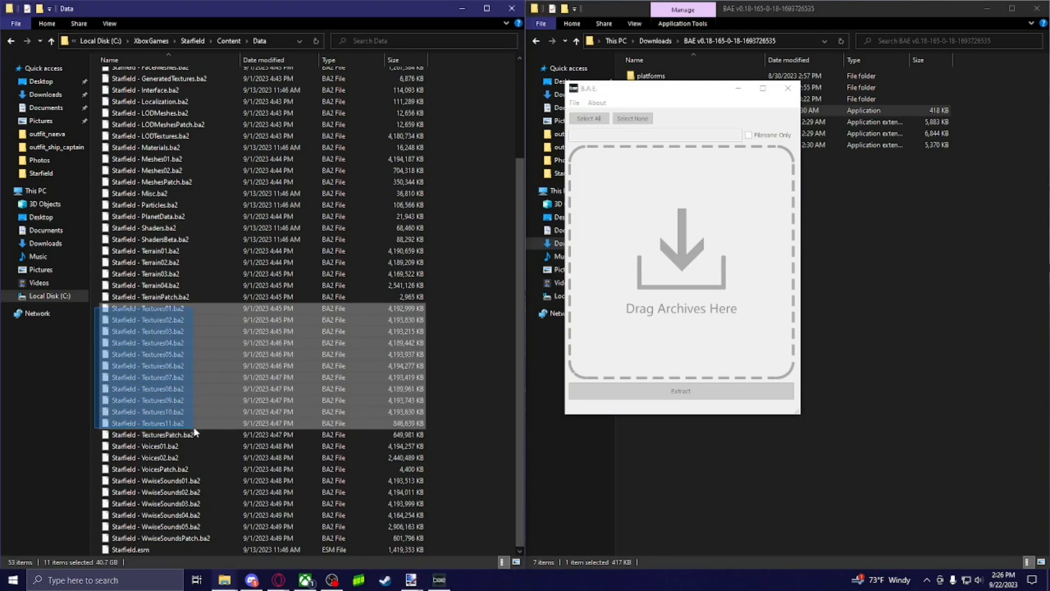
left_click_drag(147, 335, 680, 261)
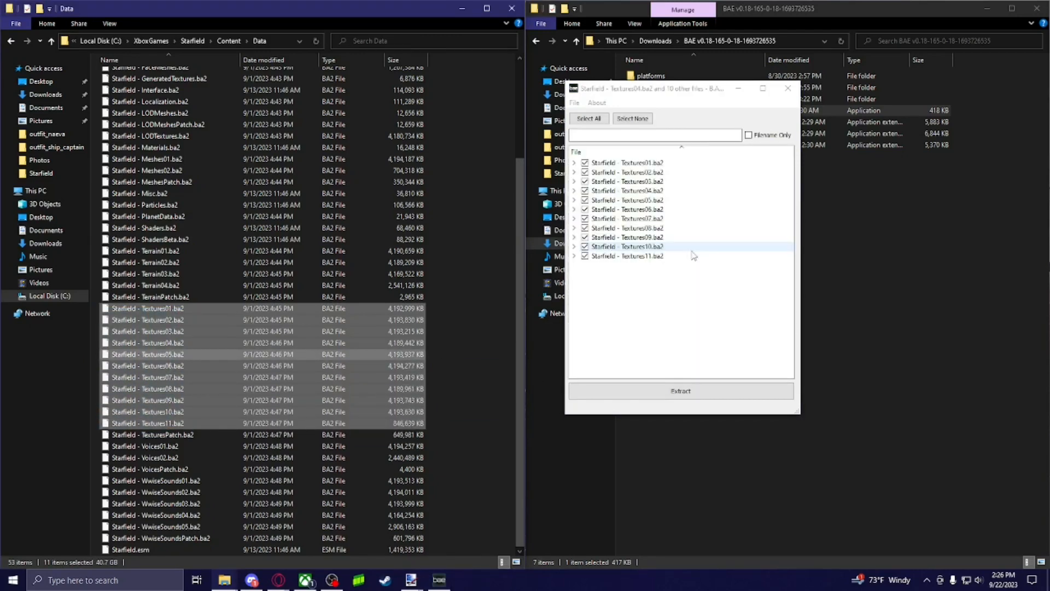
- Inspect Textures04's folders, untick an unneeded archive, and start extraction
left_click(574, 162)
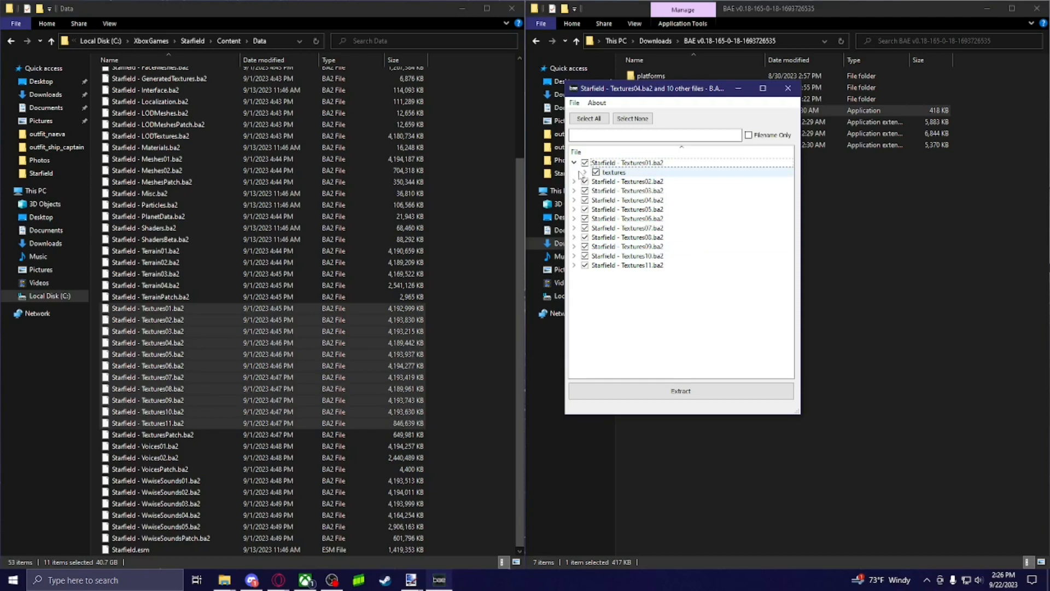
left_click(581, 172)
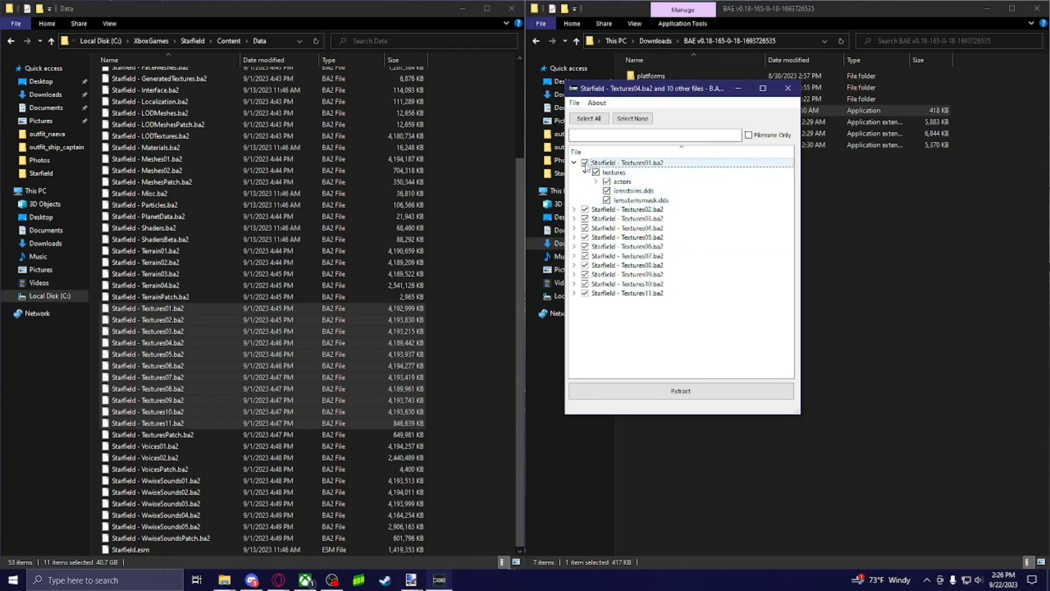
left_click(585, 162)
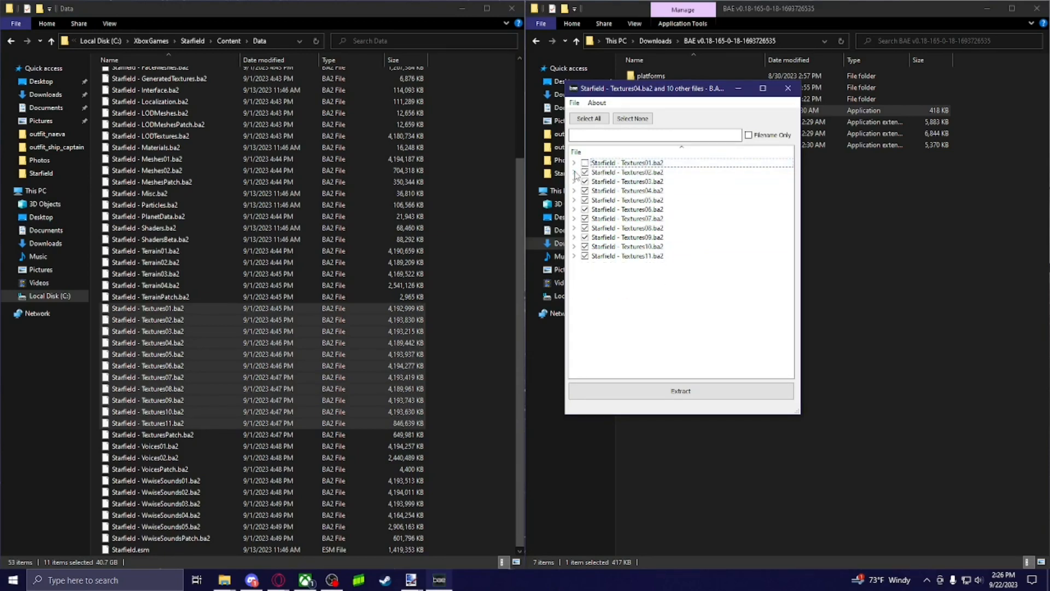
left_click(574, 172)
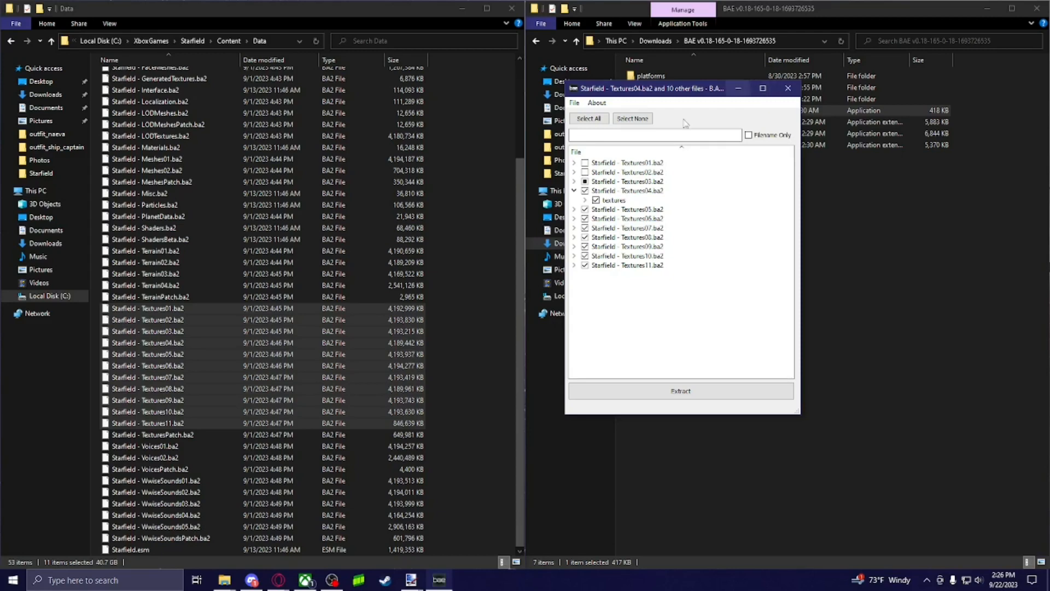
left_click(680, 390)
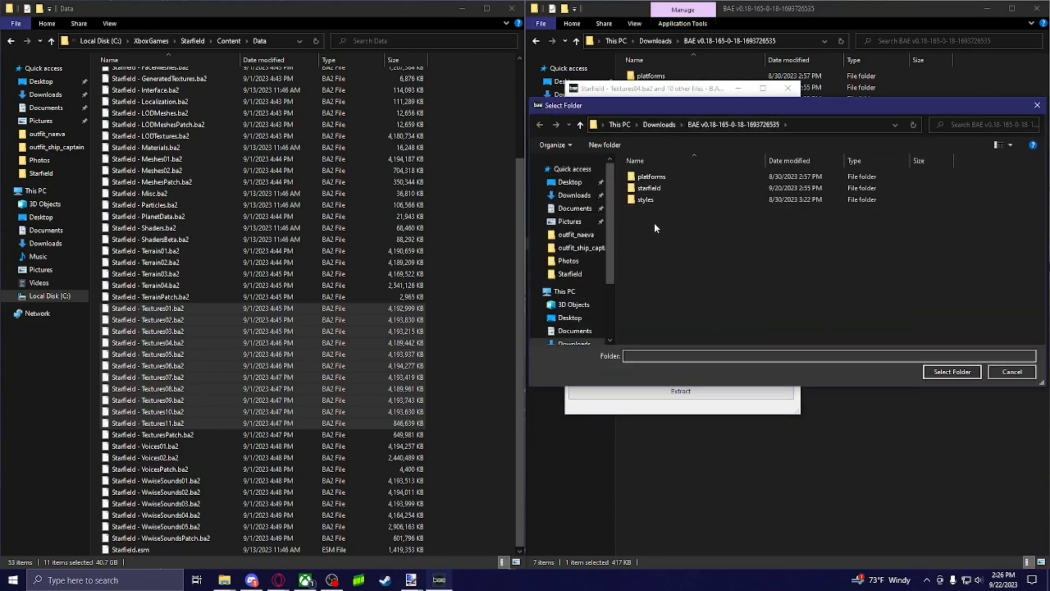
- Choose the starfield folder in the BAE download as the extraction destination
left_click(649, 188)
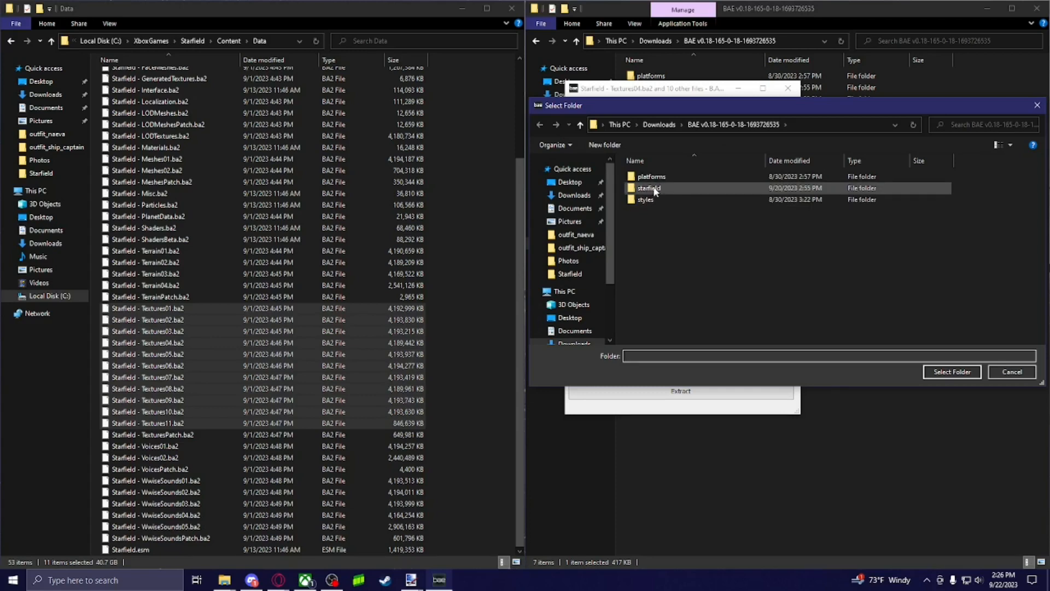
left_click(649, 188)
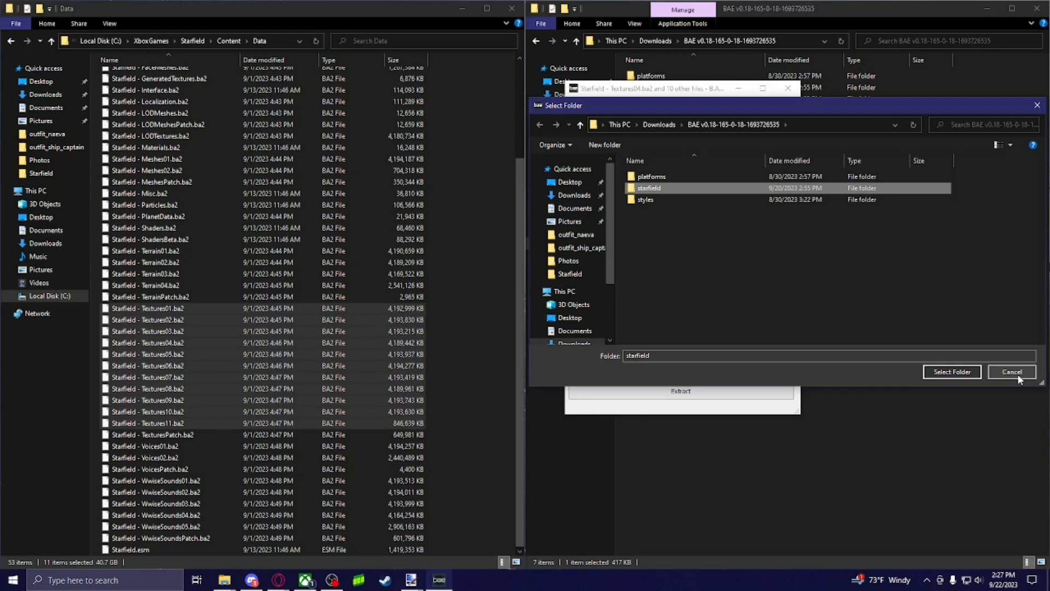
mouse_move(1006, 383)
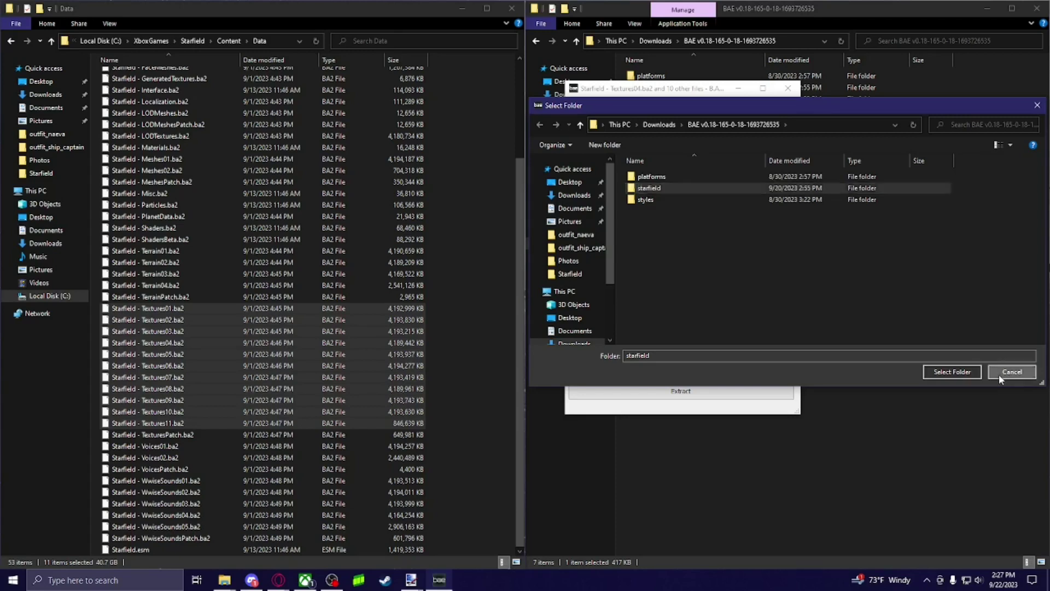
- Close the folder chooser and browse into starfield\textures\clothes
left_click(1012, 371)
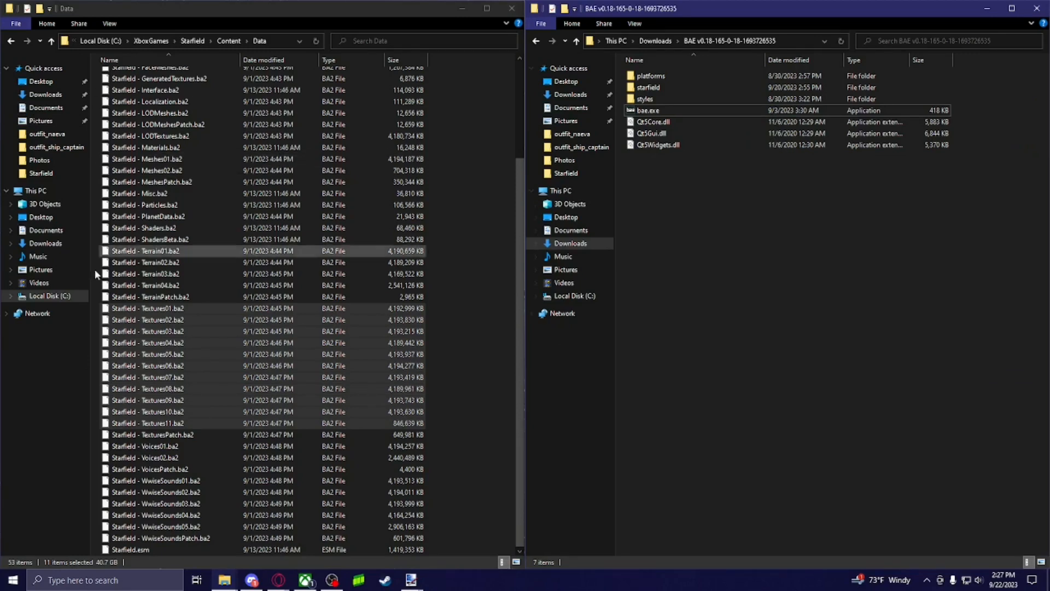
double_click(647, 87)
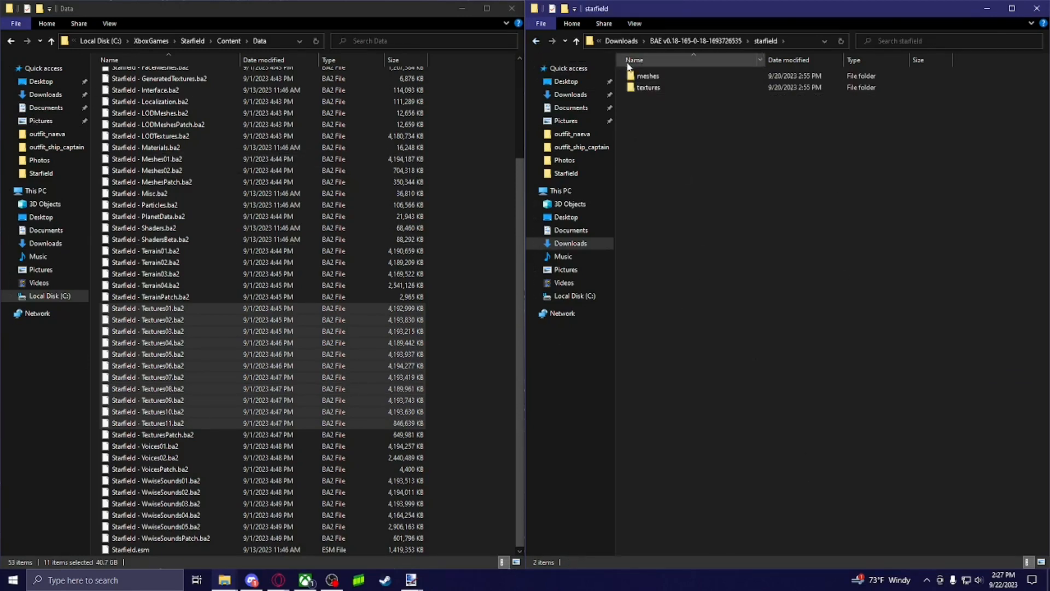
double_click(648, 87)
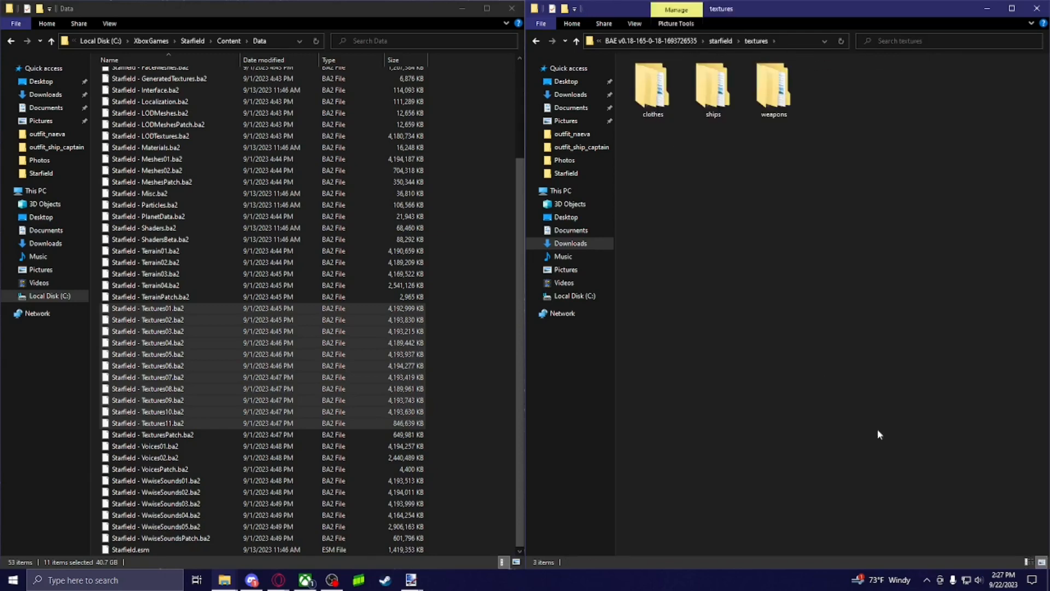
double_click(653, 85)
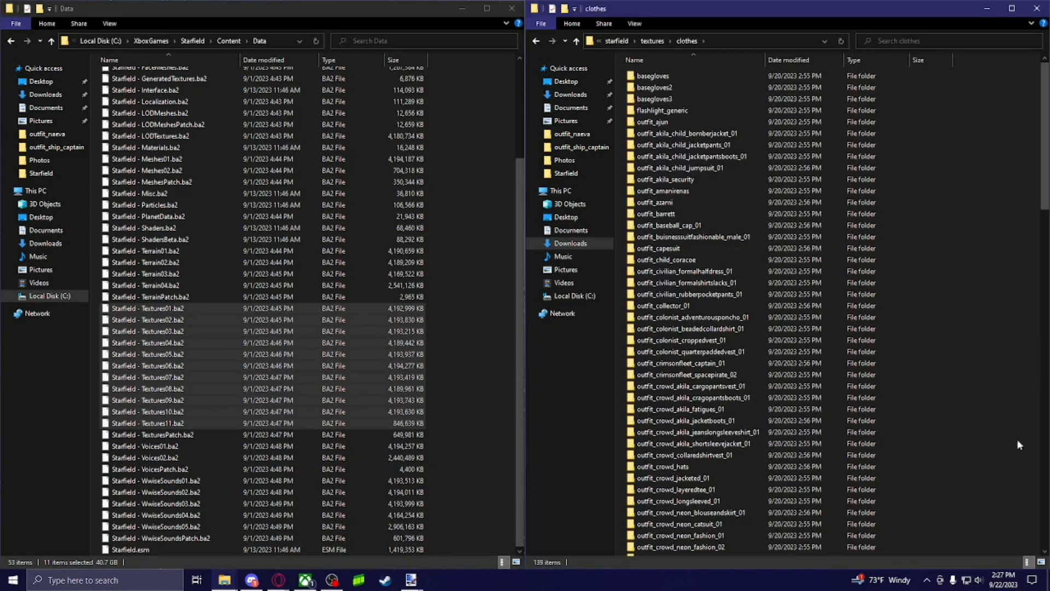
mouse_move(1025, 160)
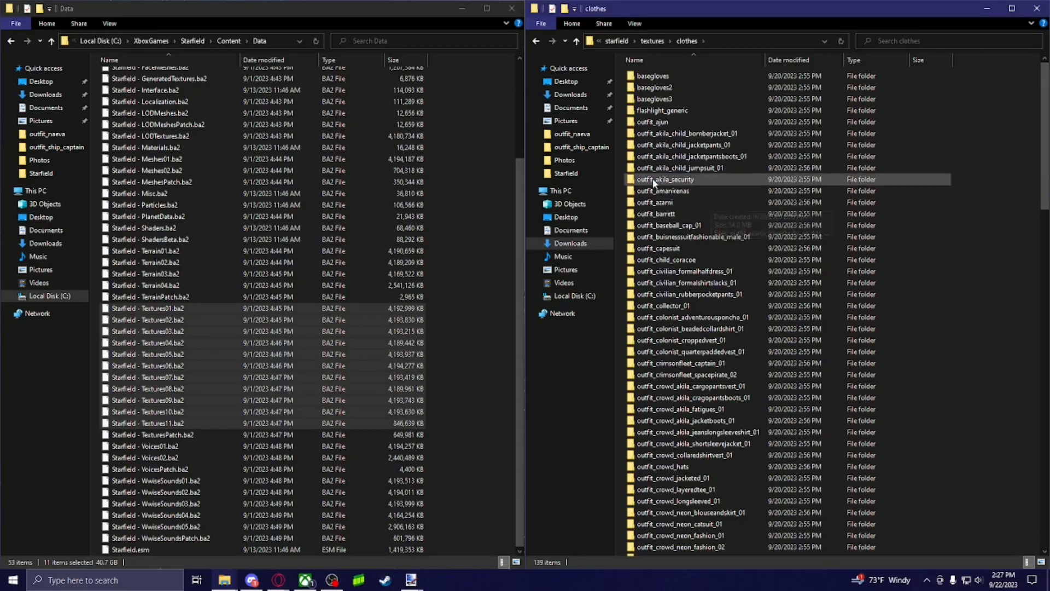
mouse_move(655, 183)
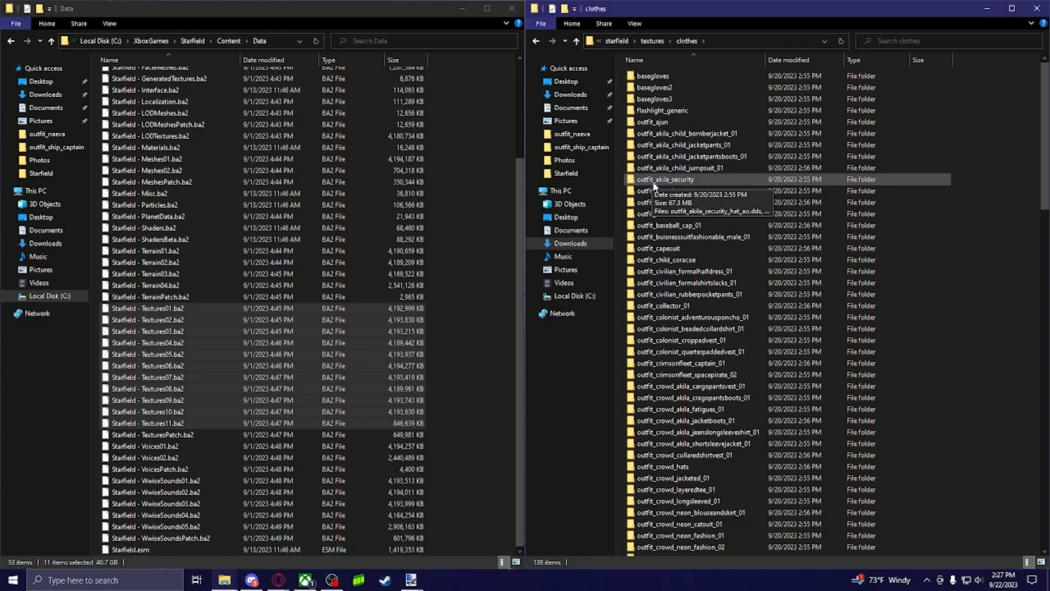
- Open the outfit_akila_security folder to view its DDS files
left_click(665, 179)
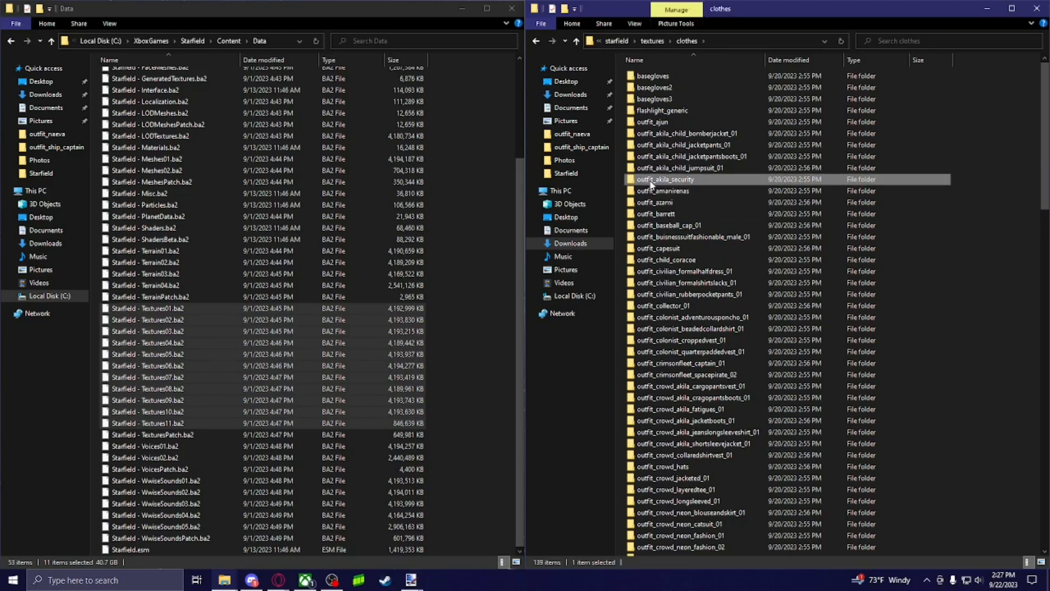
scroll("down", 3)
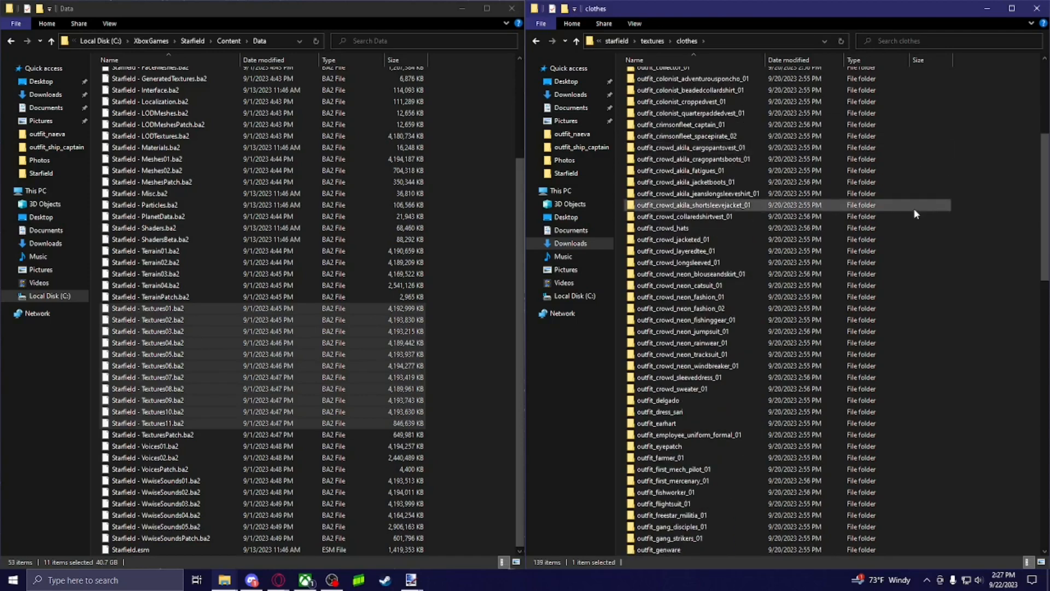
scroll("down", 3)
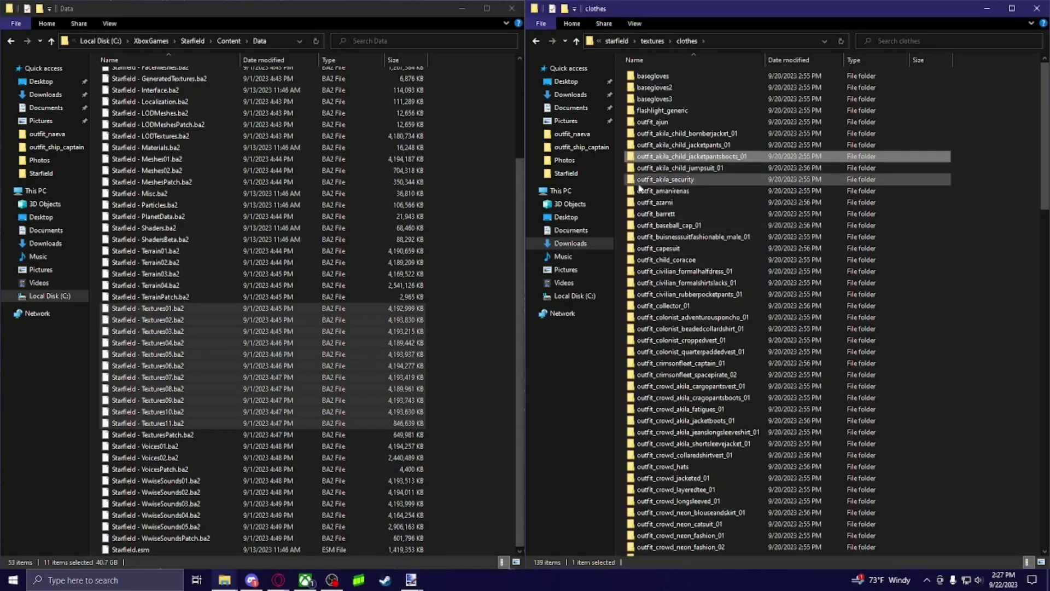
double_click(666, 179)
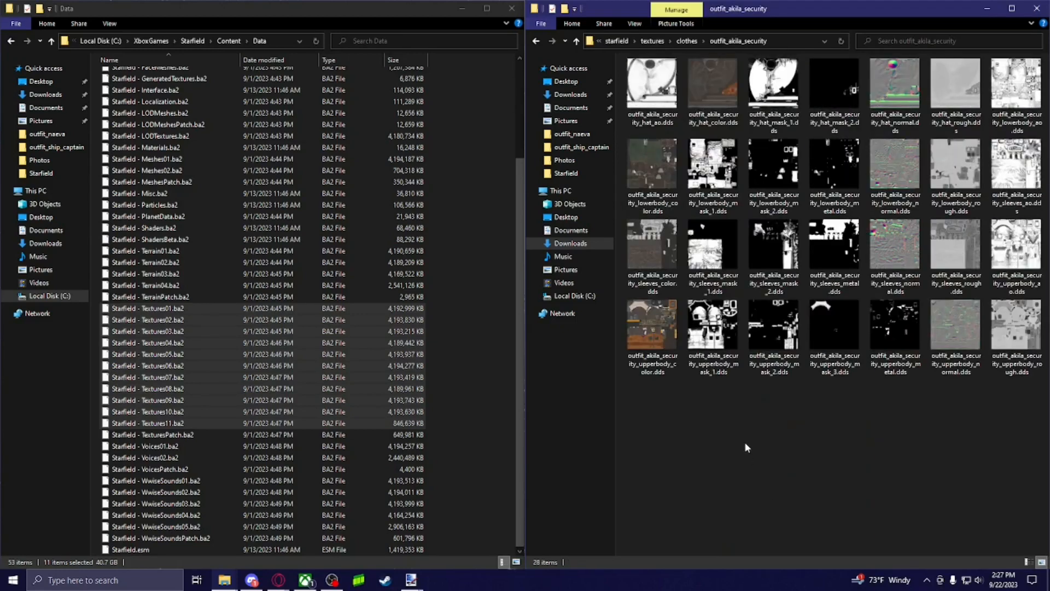
mouse_move(721, 498)
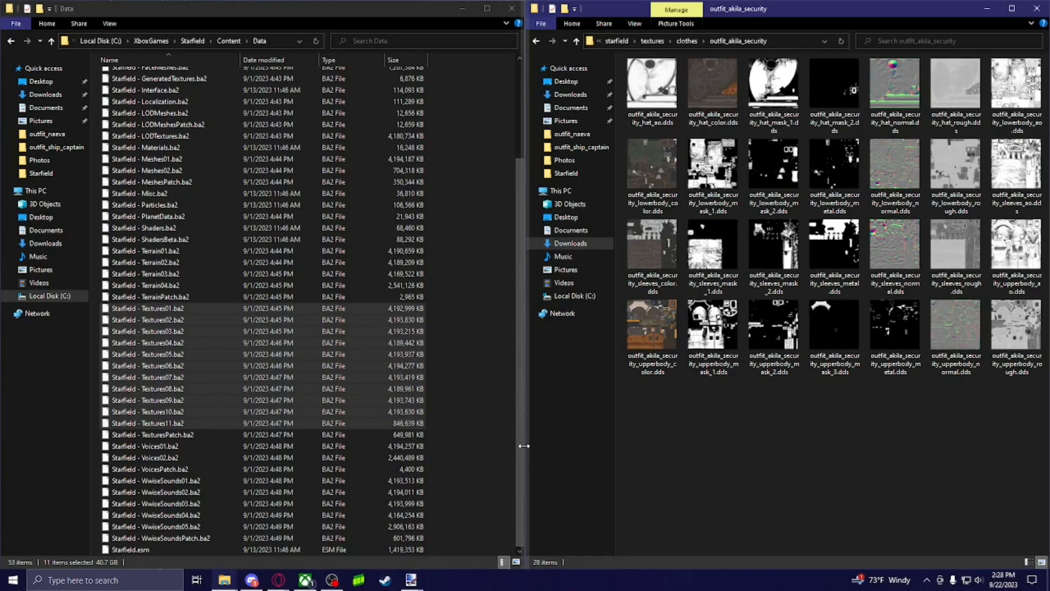
mouse_move(409, 578)
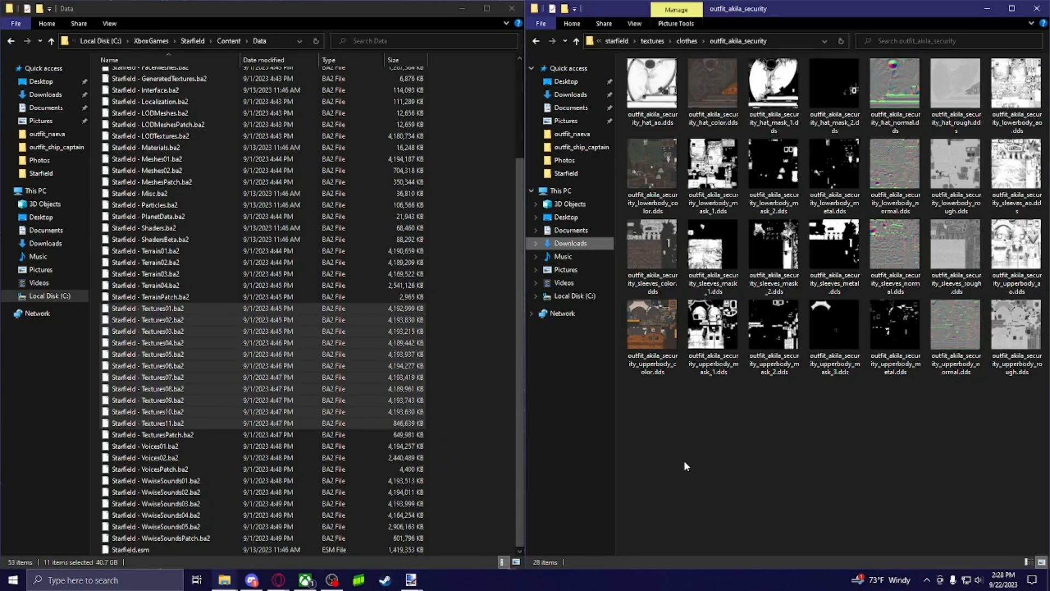
- Switch to the Pictures textures2 folder holding the recolored upperbody color DDS
left_click(46, 107)
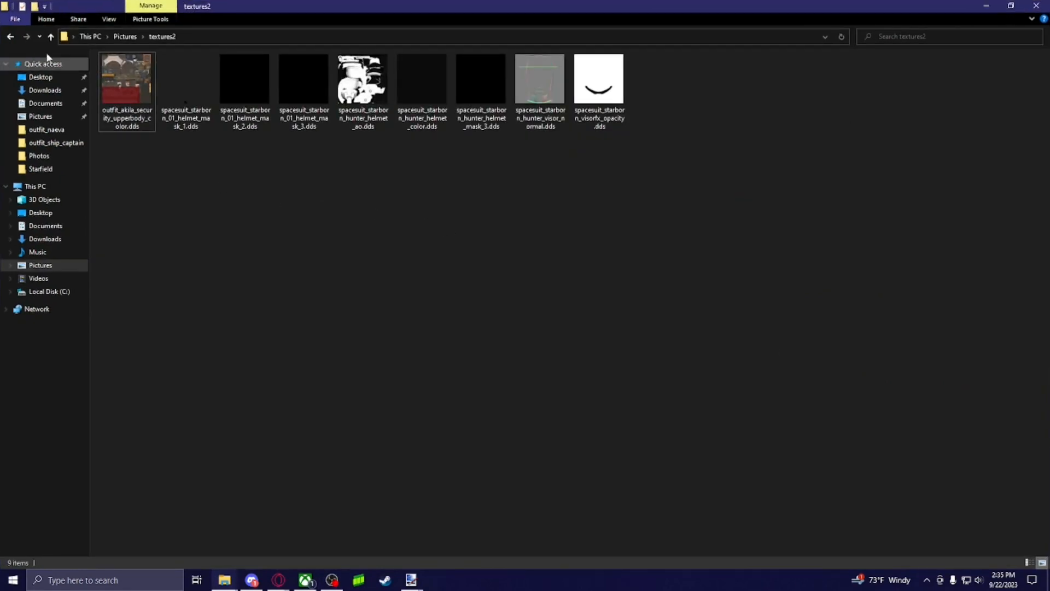
- Return to Downloads\BAE and reopen the extracted outfit_akila_security folder
left_click(44, 103)
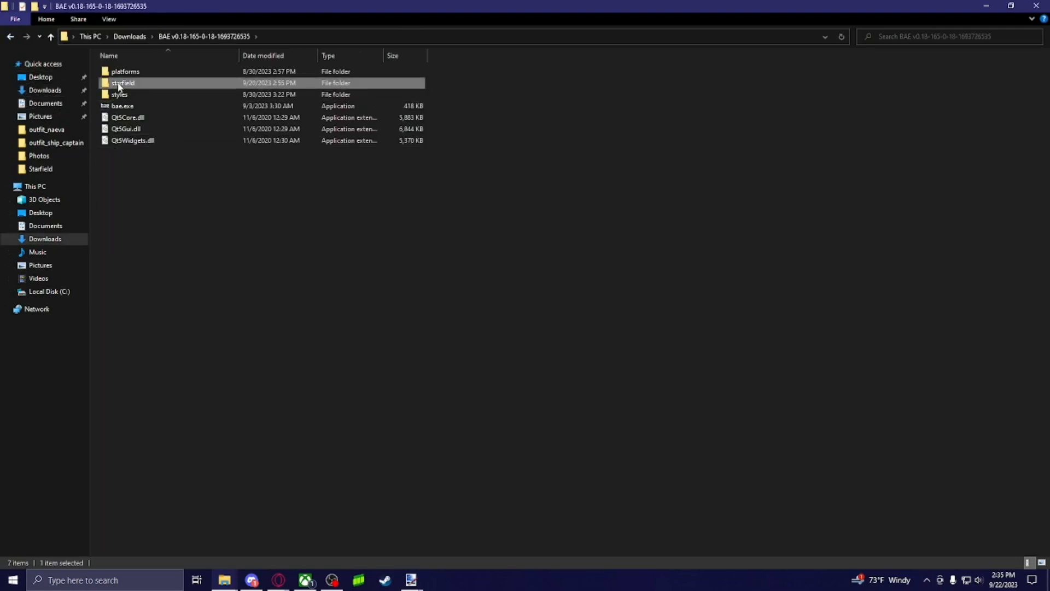
double_click(121, 82)
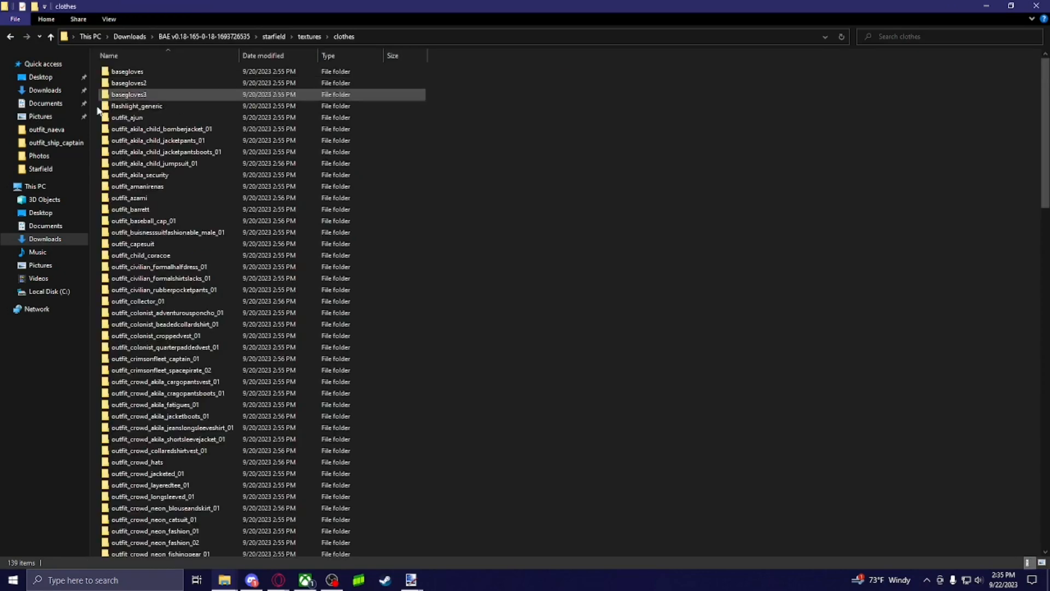
double_click(140, 175)
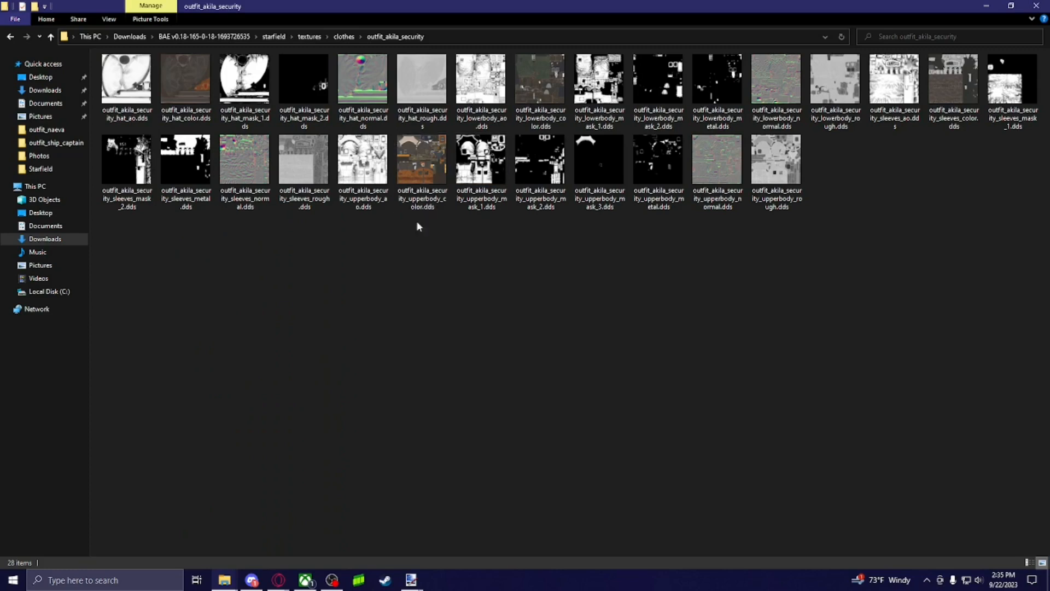
mouse_move(421, 158)
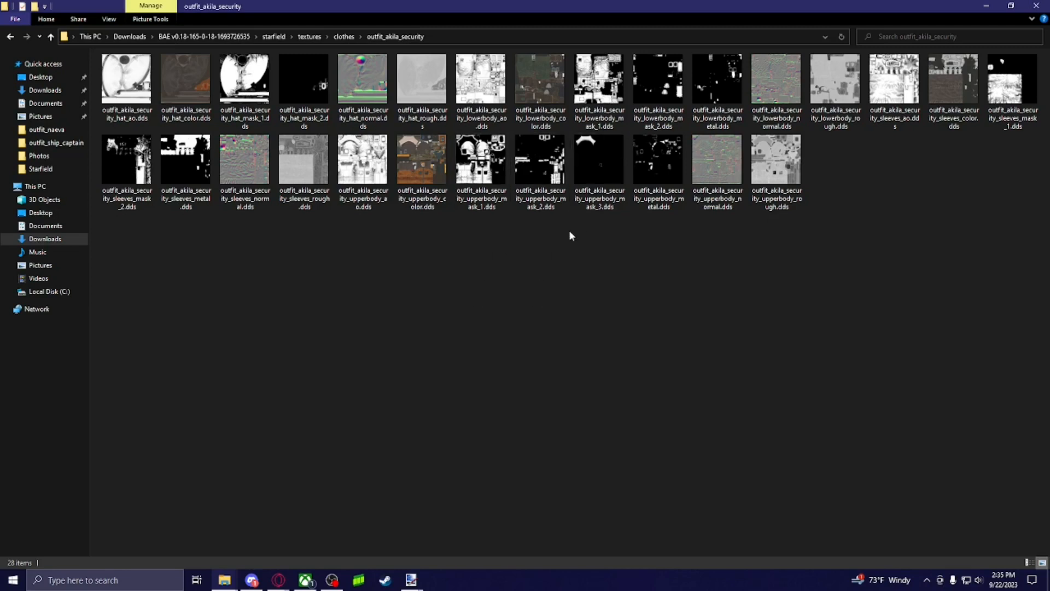
mouse_move(480, 161)
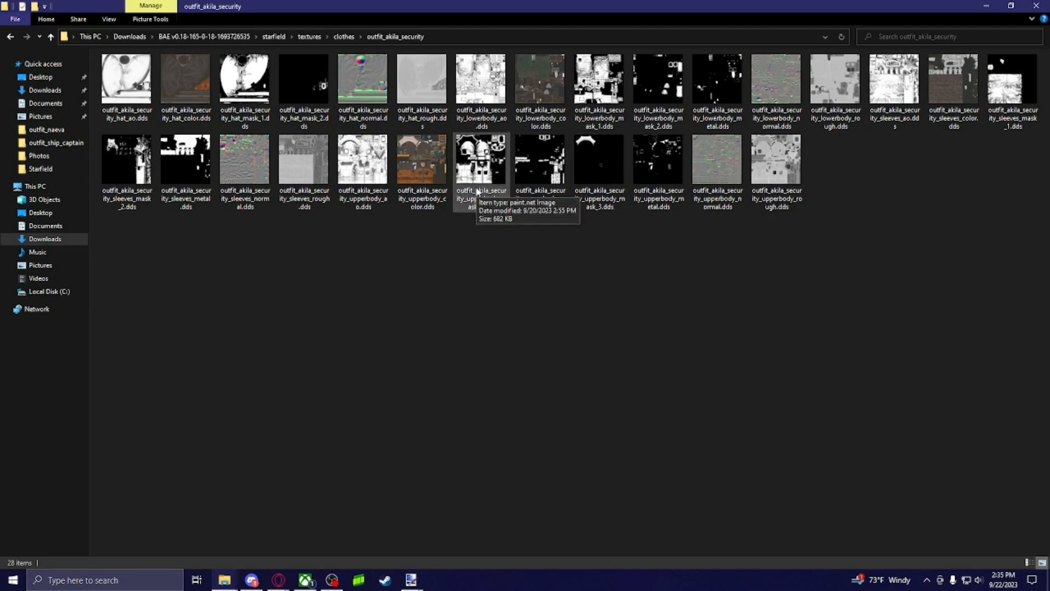
mouse_move(545, 327)
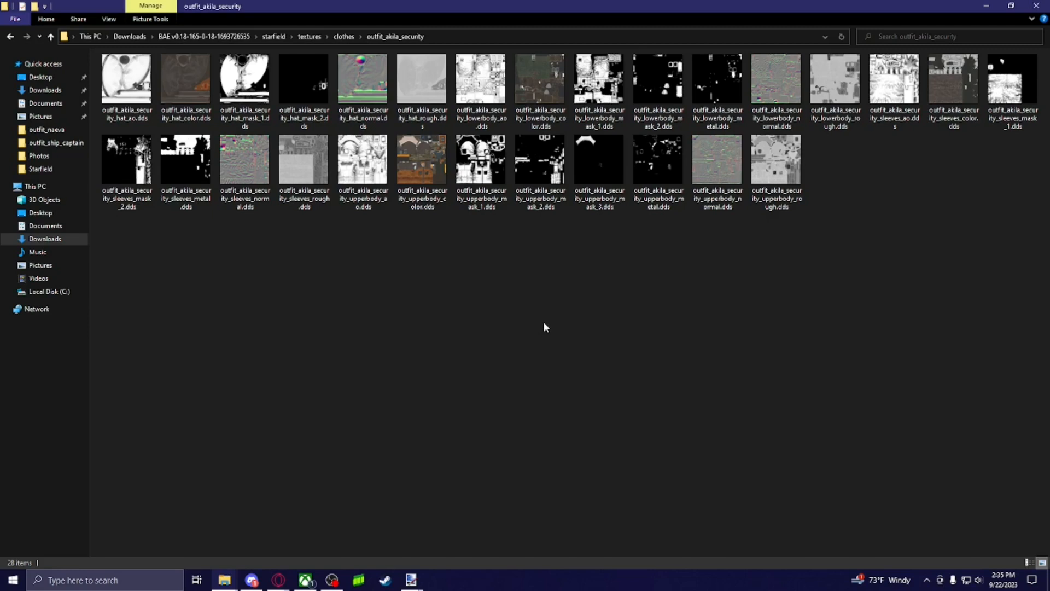
mouse_move(586, 227)
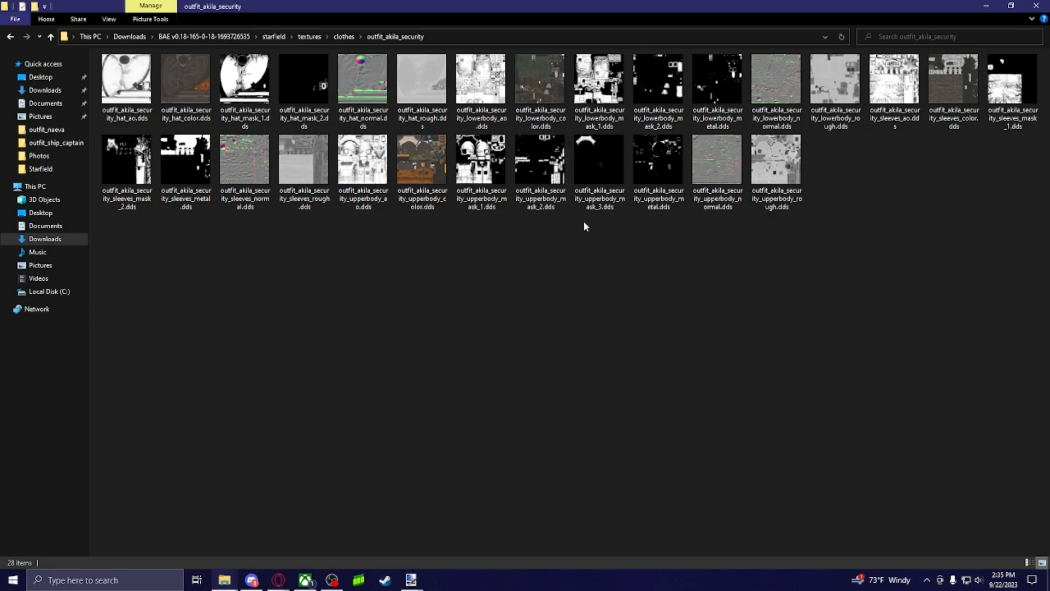
left_click(658, 161)
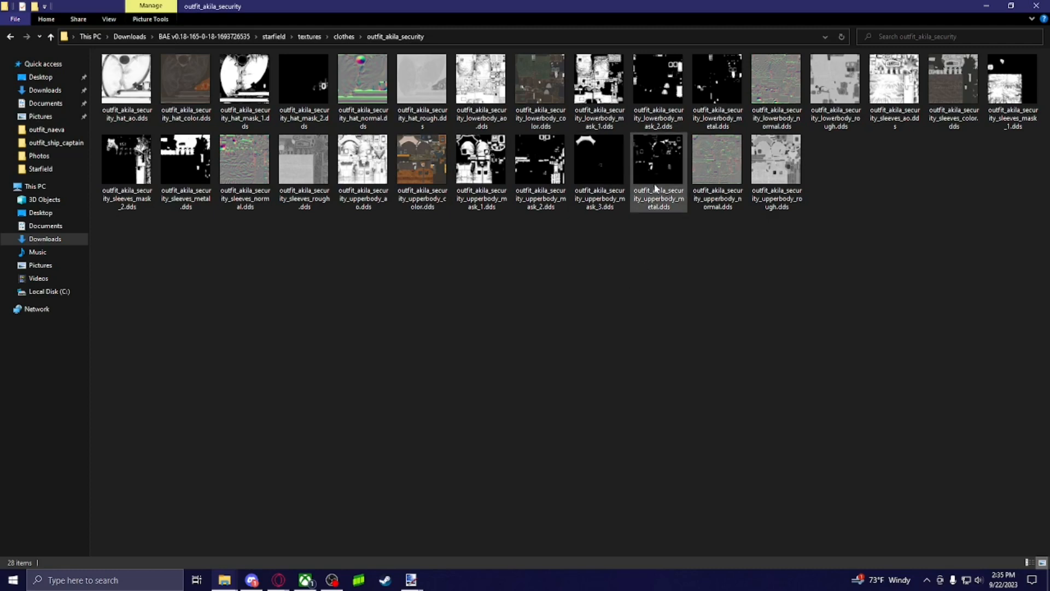
mouse_move(657, 185)
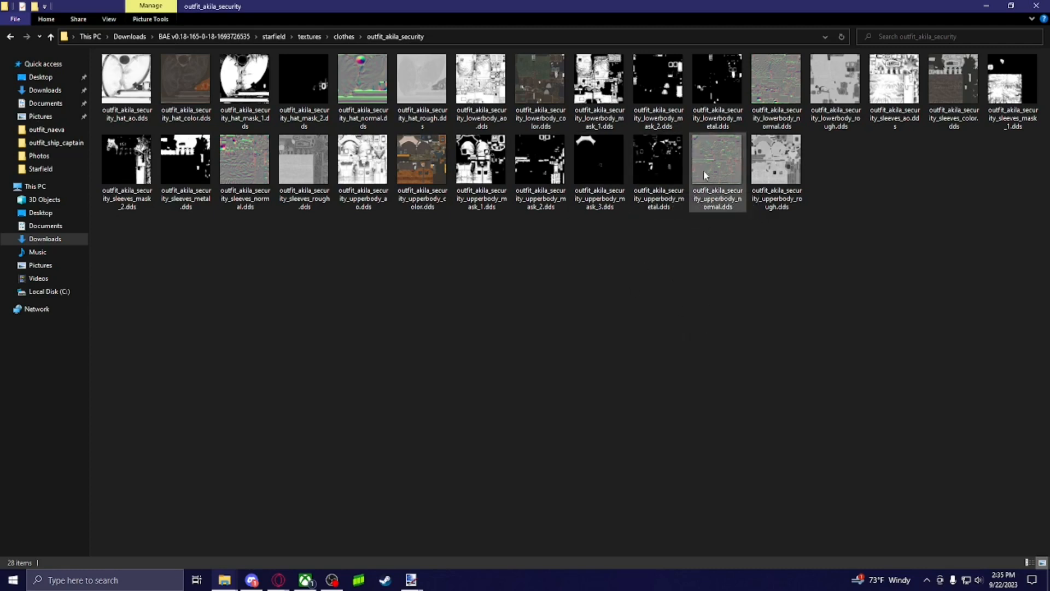
mouse_move(715, 180)
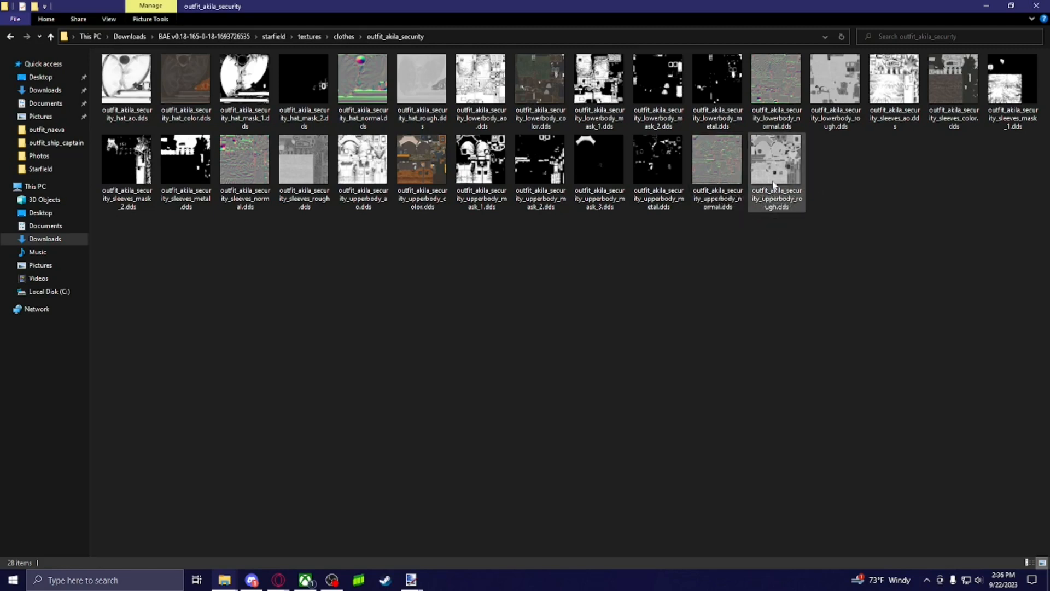
mouse_move(773, 187)
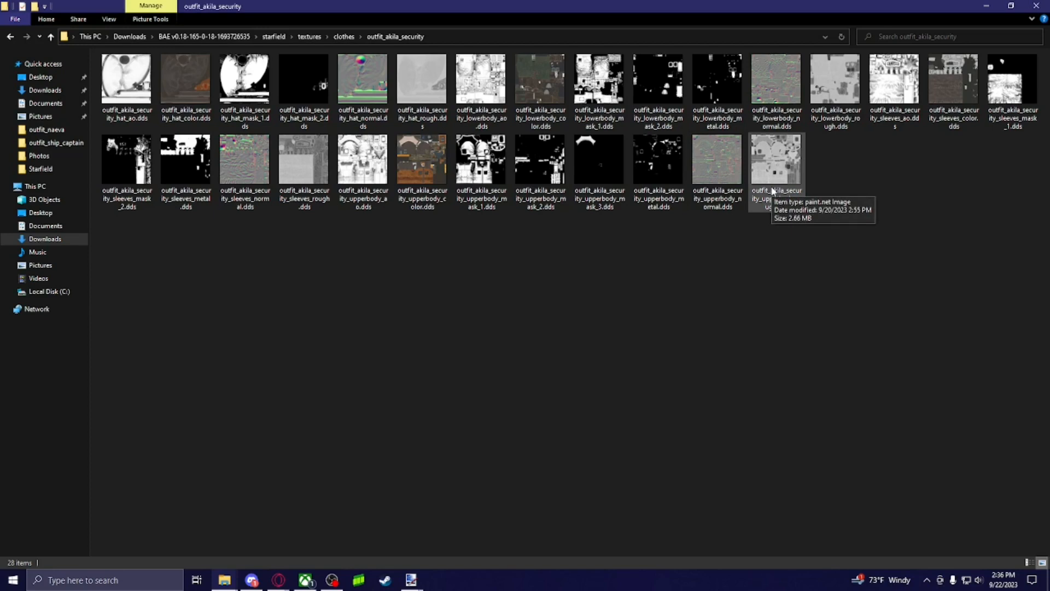
mouse_move(758, 291)
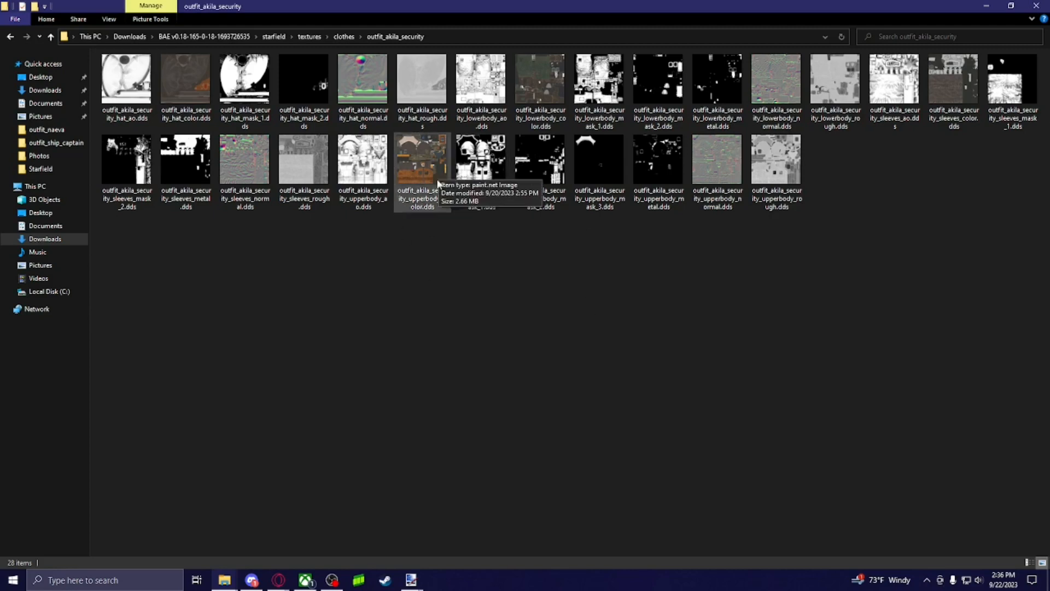
mouse_move(647, 351)
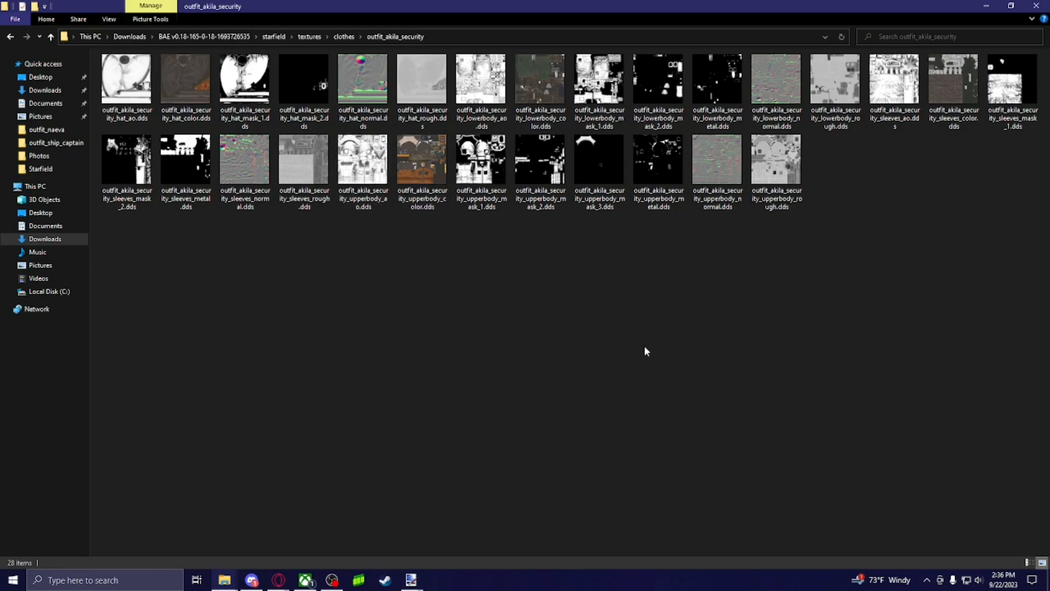
mouse_move(793, 250)
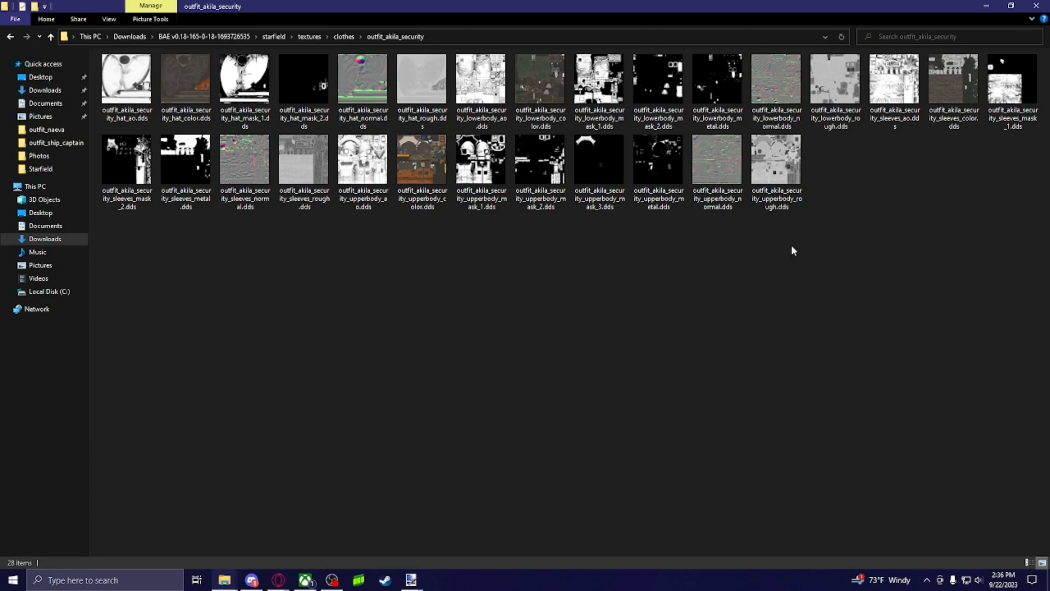
mouse_move(591, 234)
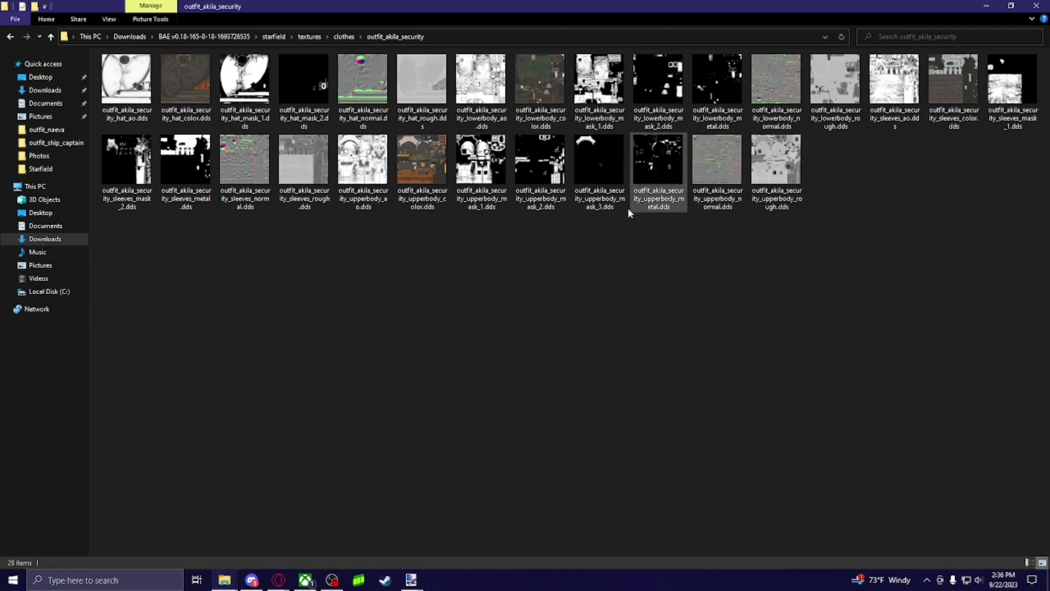
left_click(677, 324)
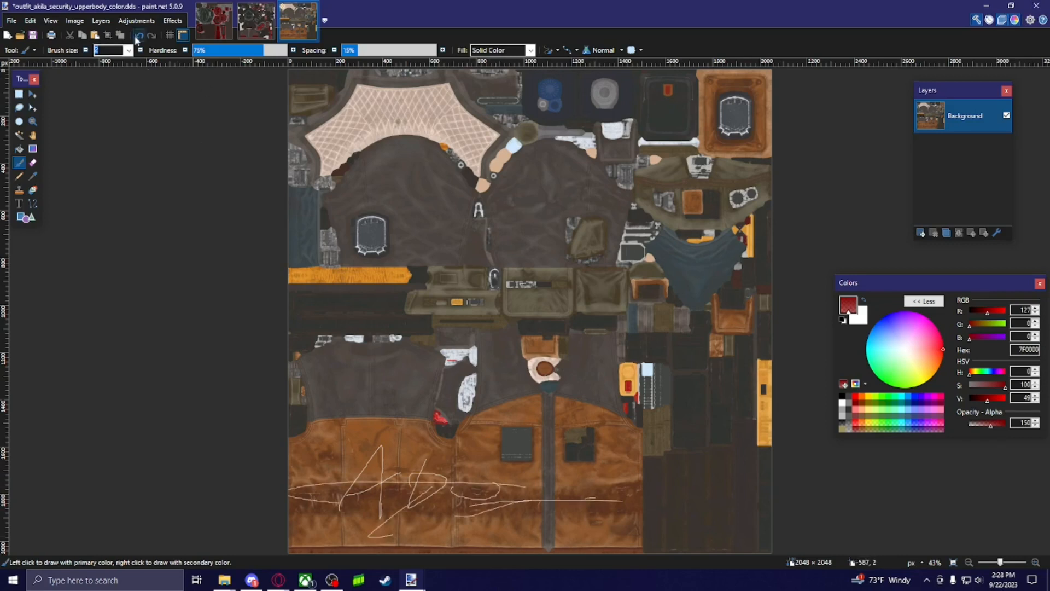
- Undo the white scribble and rectangle-select the lower-left brown jacket block
left_click(140, 35)
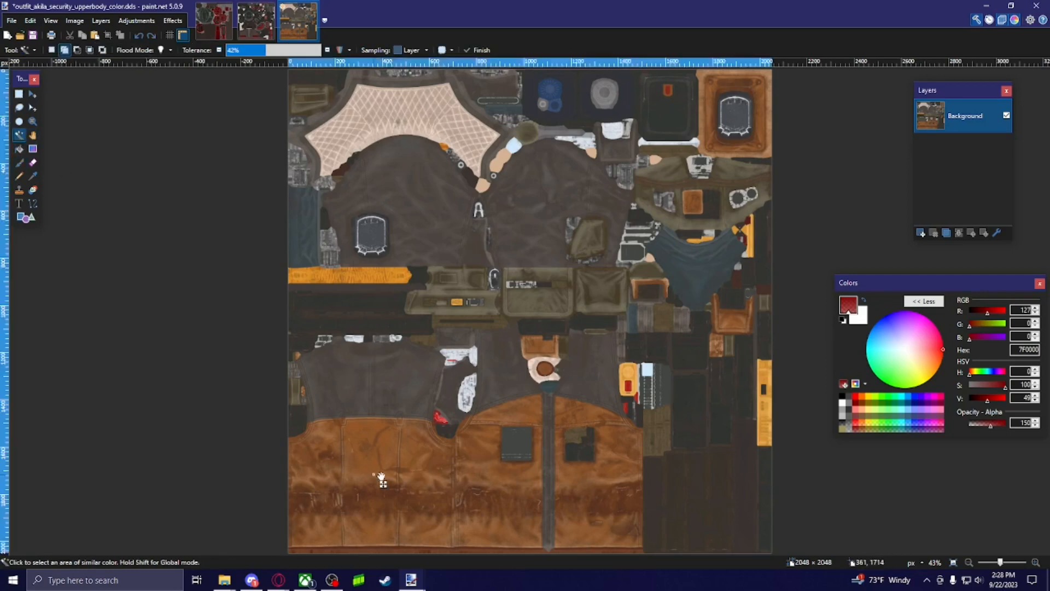
left_click(376, 482)
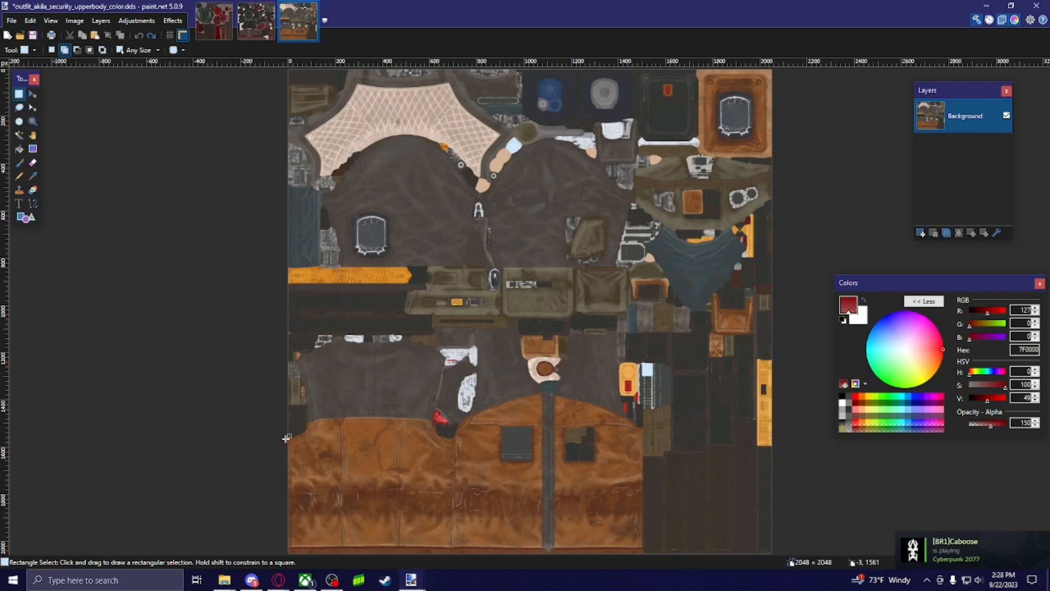
left_click_drag(289, 438, 639, 548)
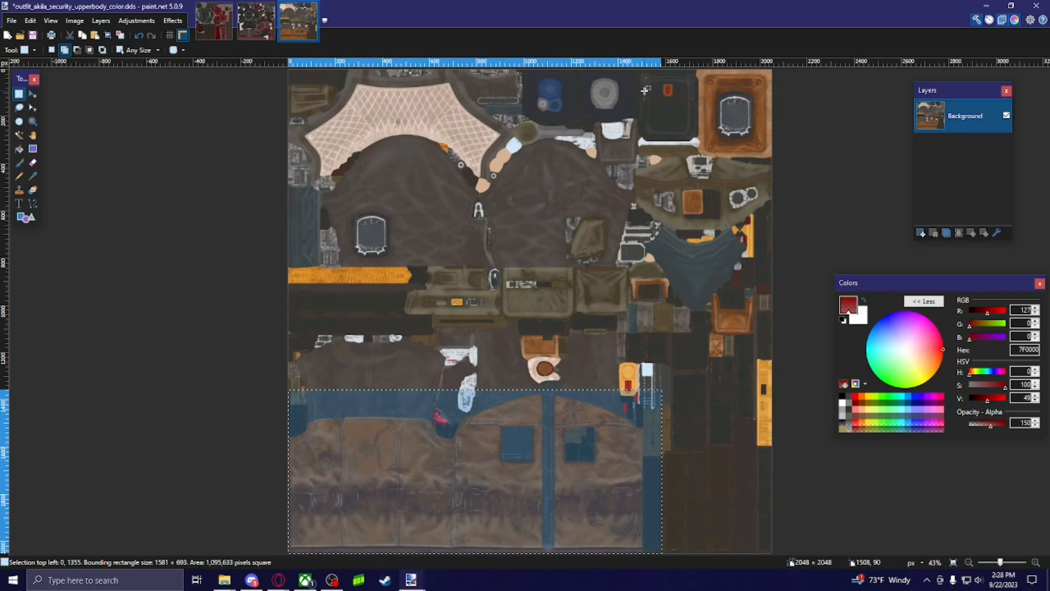
mouse_move(590, 437)
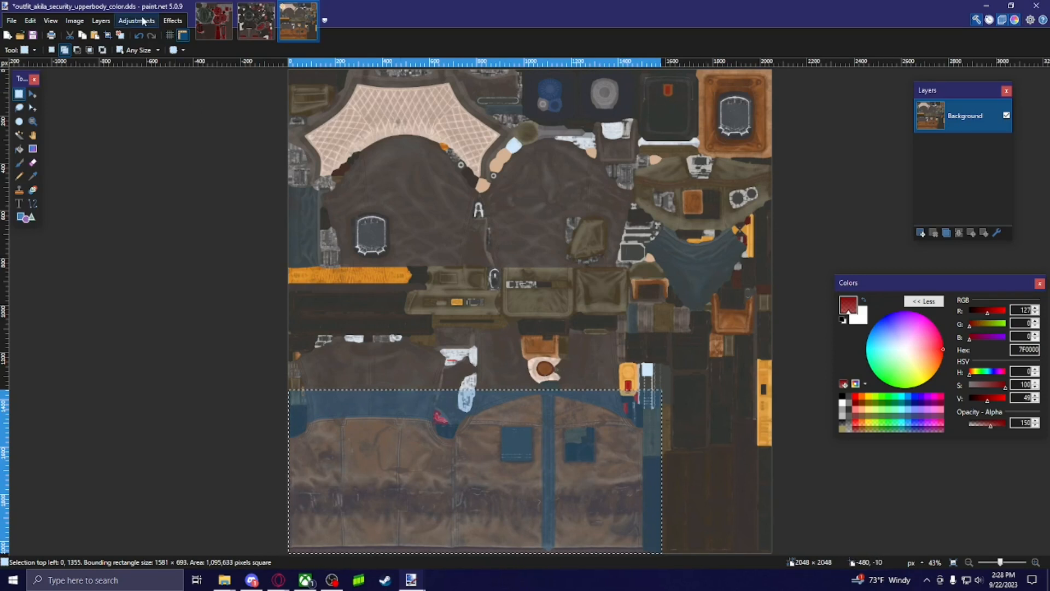
- Open the colour adjustment commands to tint the selected jacket block red
left_click(135, 20)
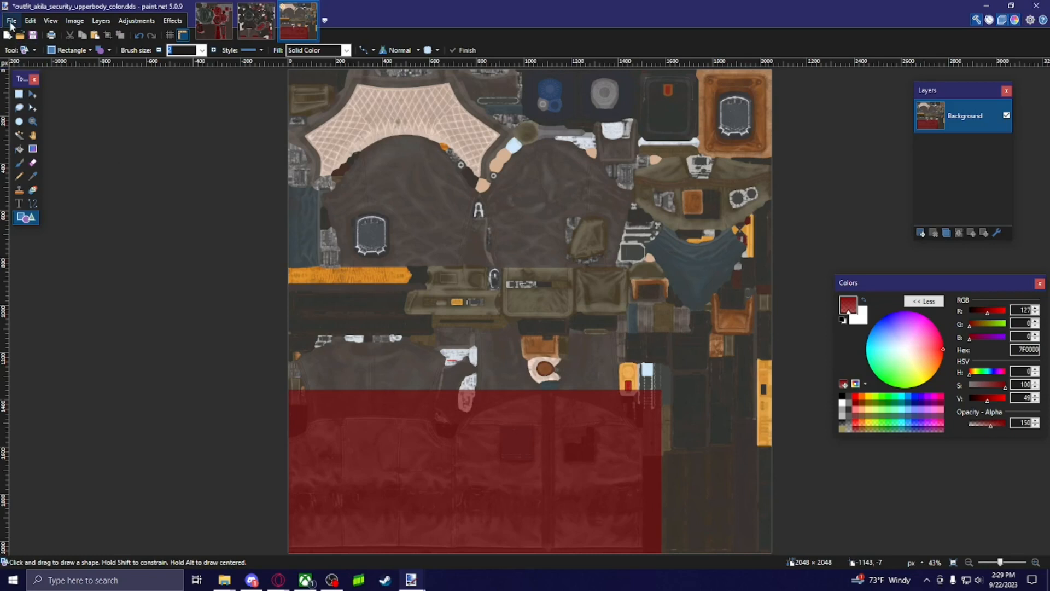
- Start Save As and navigate to Pictures\textures2, keeping the upperbody color DDS name
left_click(15, 20)
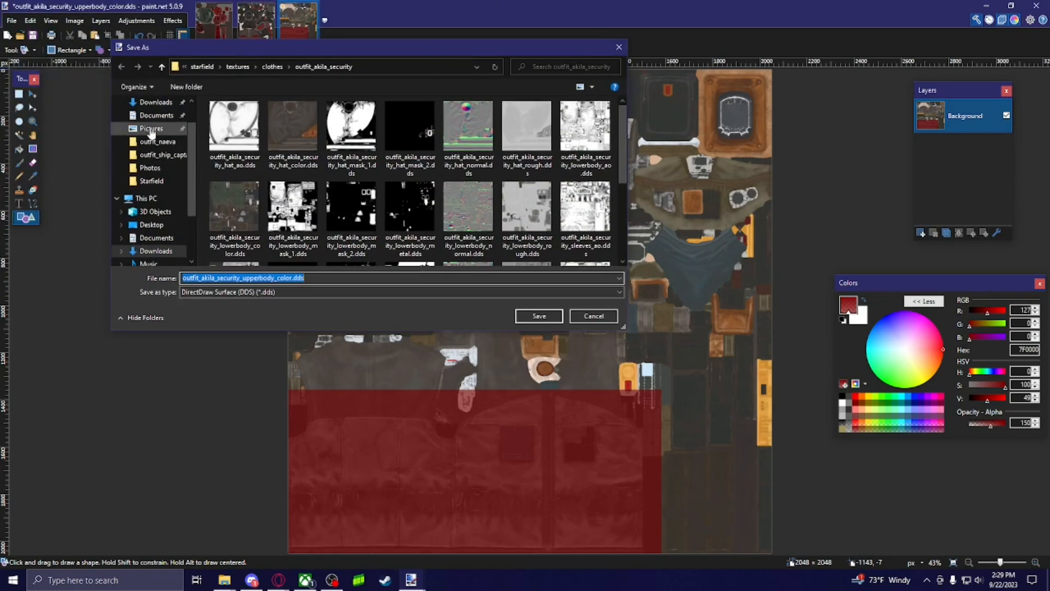
left_click(152, 128)
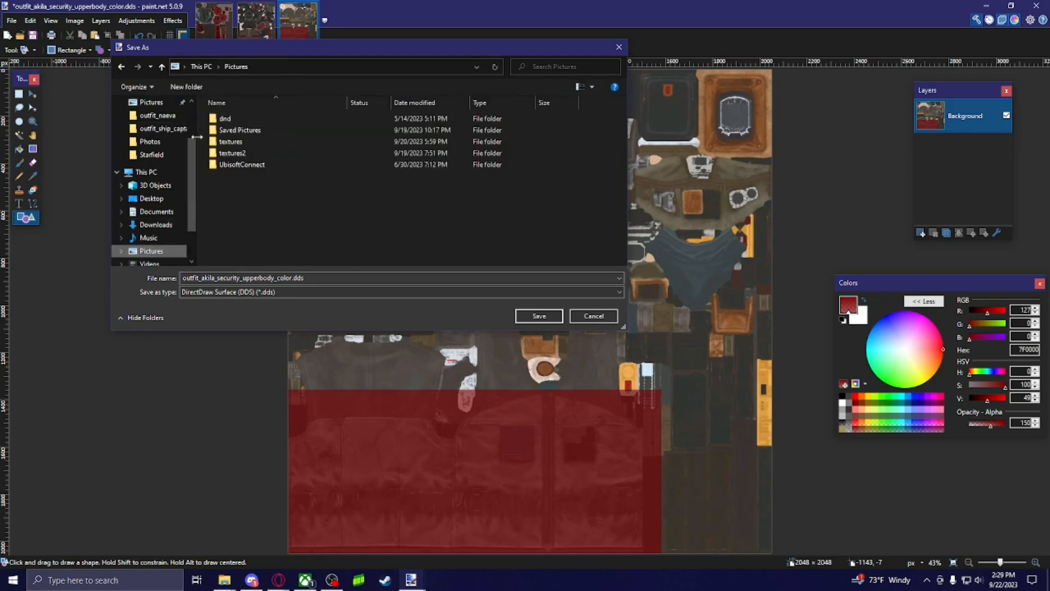
double_click(232, 152)
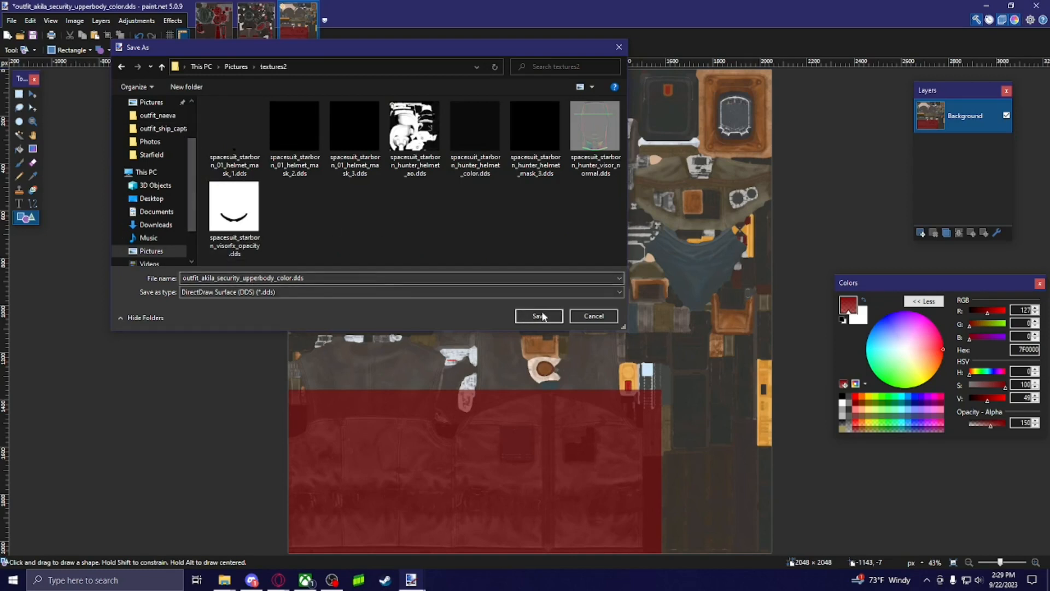
- Save the DDS with BC7 (sRGB, DX 11+) compression
left_click(538, 316)
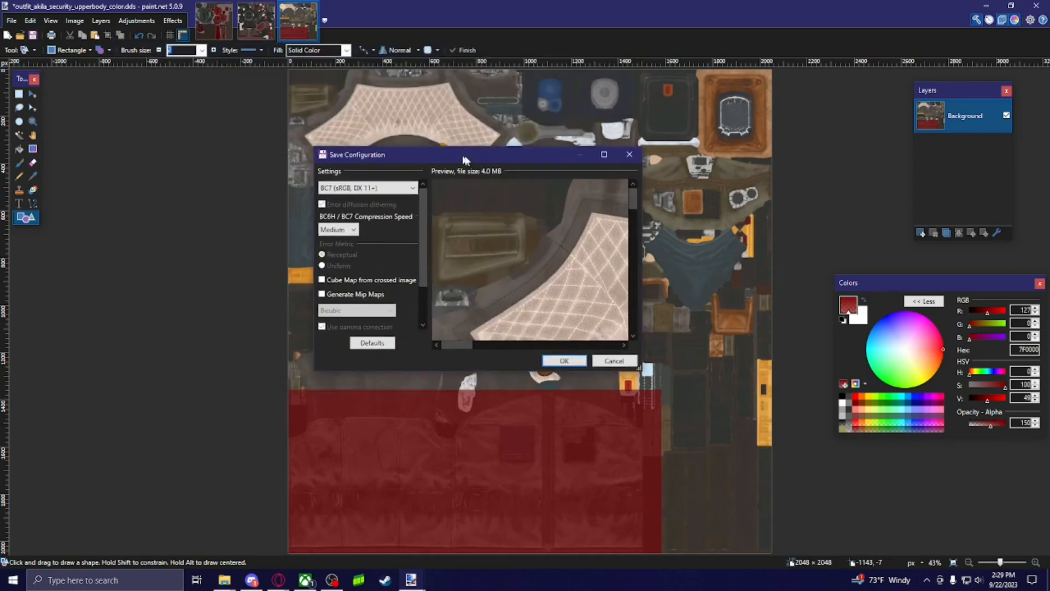
left_click_drag(465, 155, 513, 136)
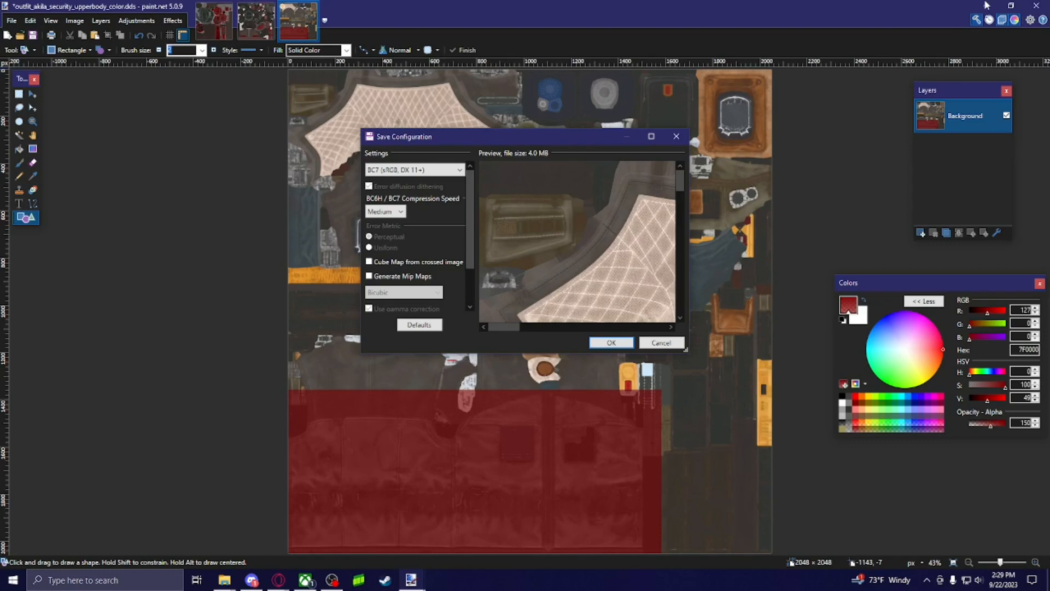
left_click_drag(403, 137, 424, 187)
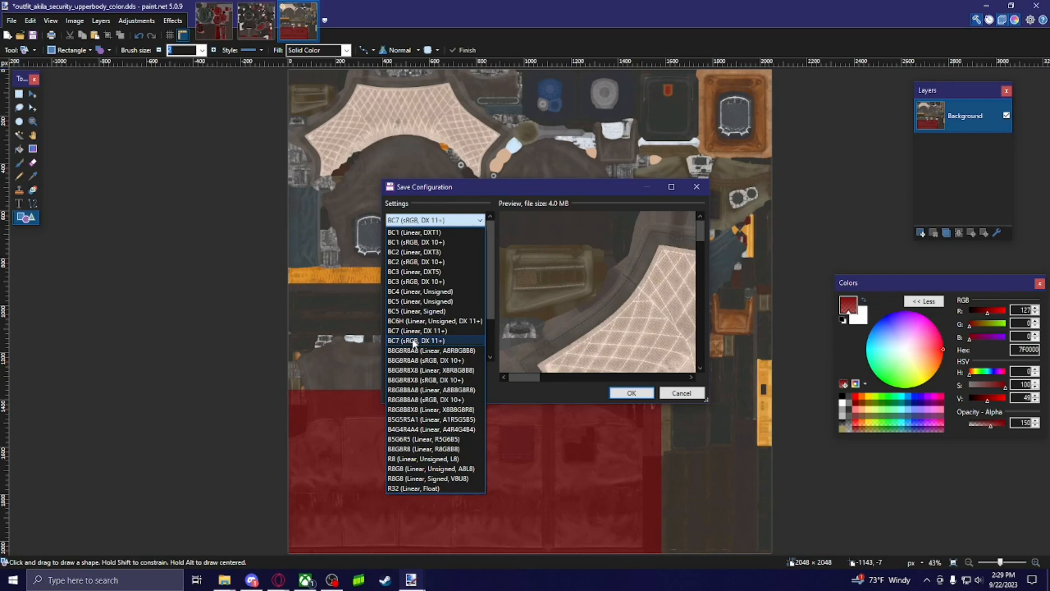
mouse_move(392, 340)
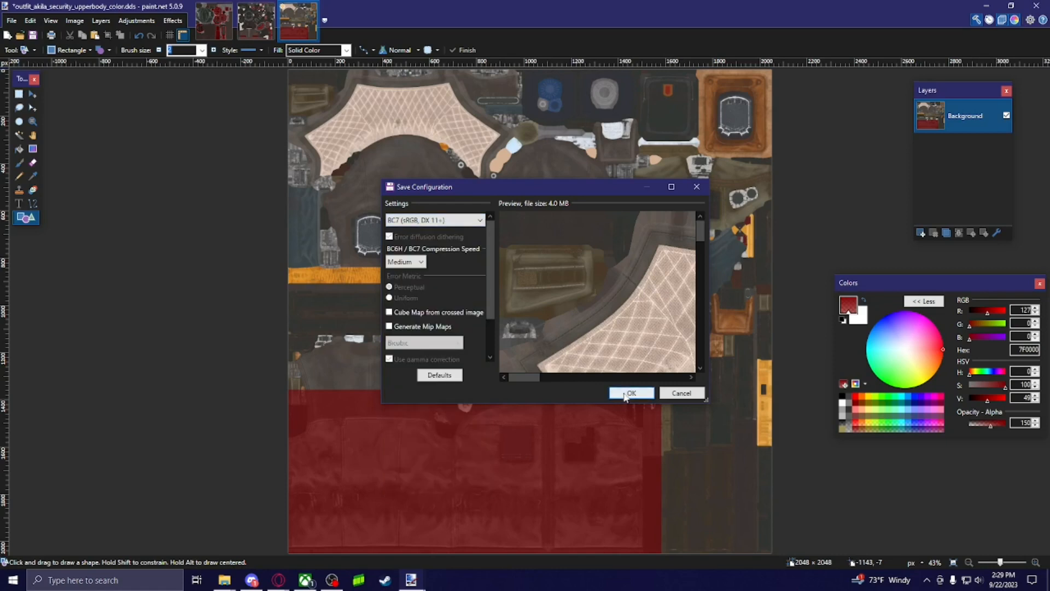
left_click(631, 393)
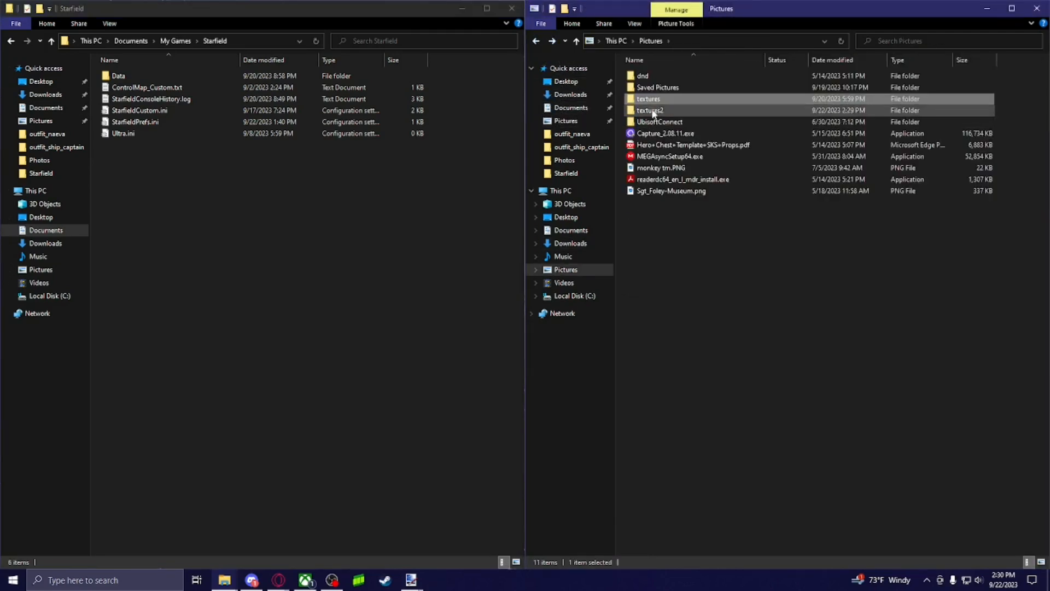
- Leave the textures2 folder and open the Starfield folder in My Games
double_click(649, 109)
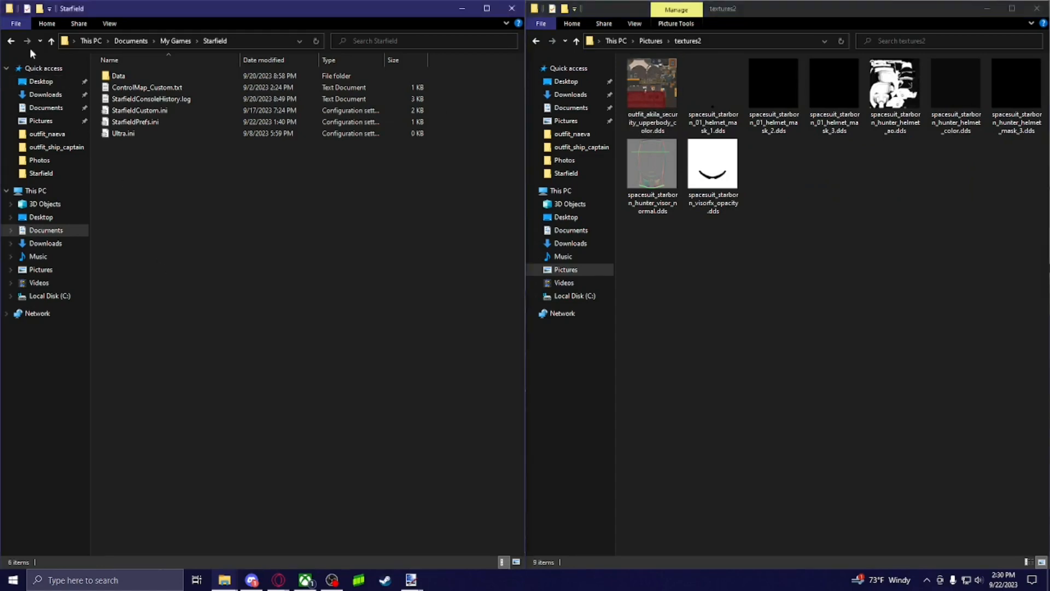
left_click(11, 41)
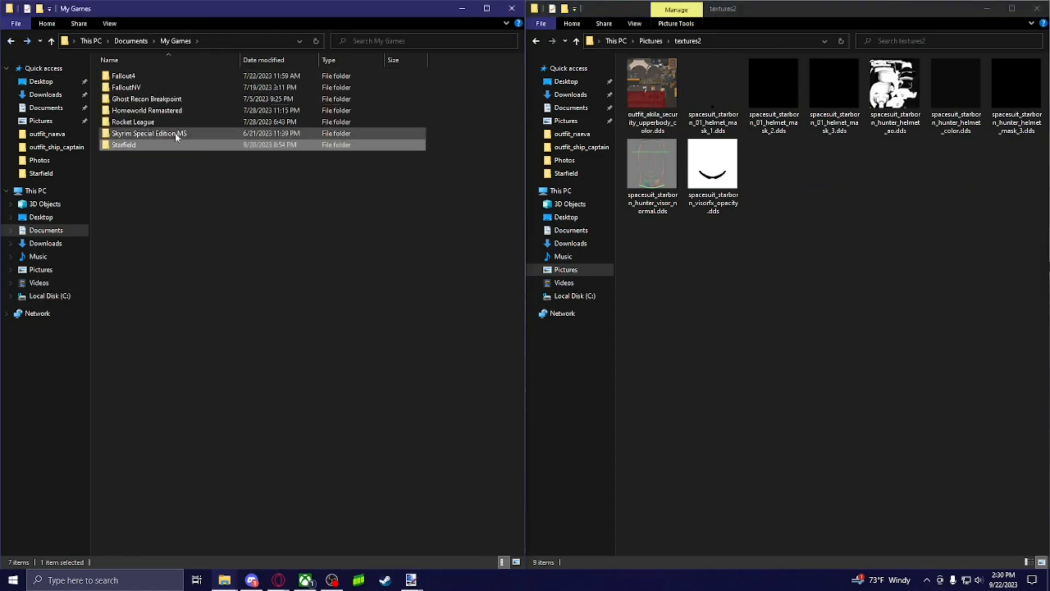
left_click(124, 145)
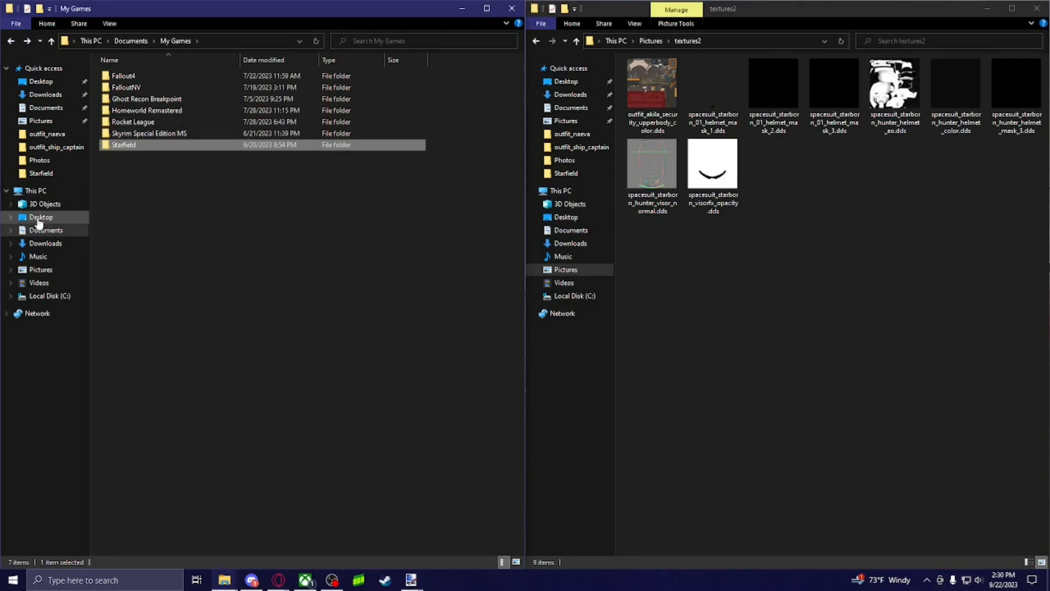
mouse_move(121, 149)
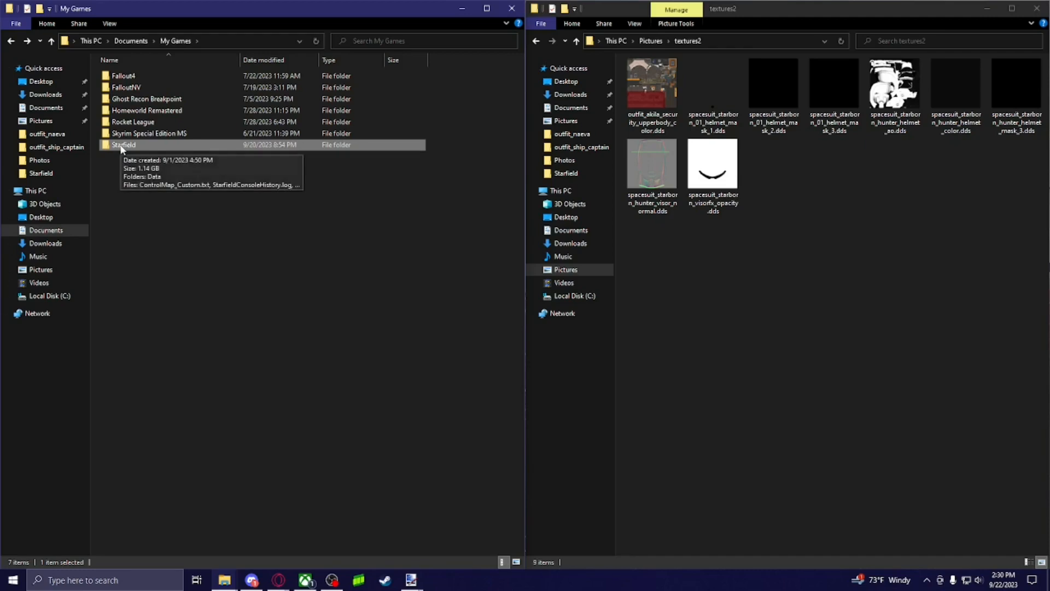
mouse_move(141, 151)
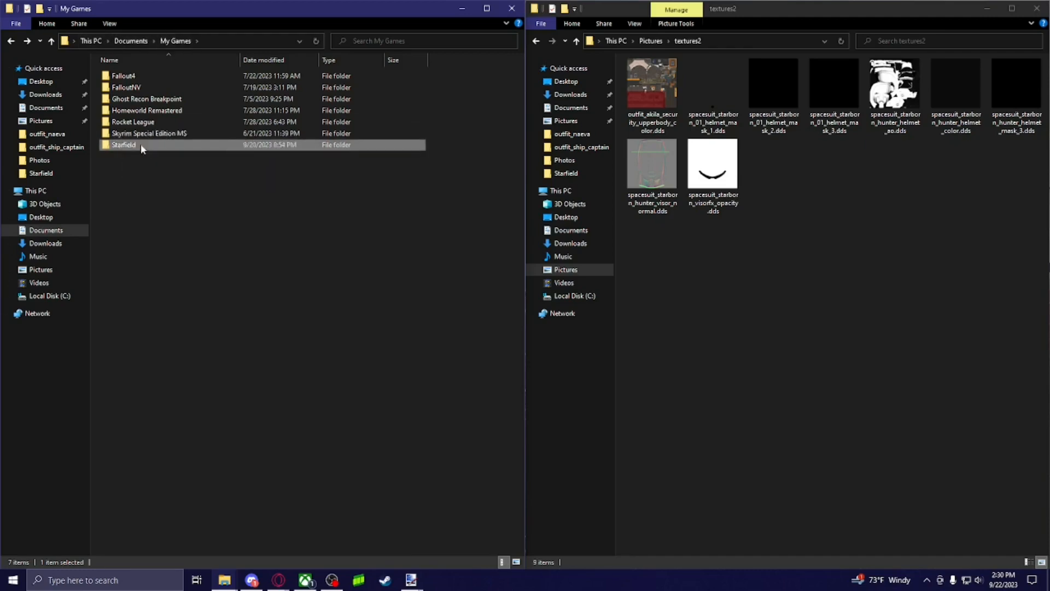
double_click(124, 145)
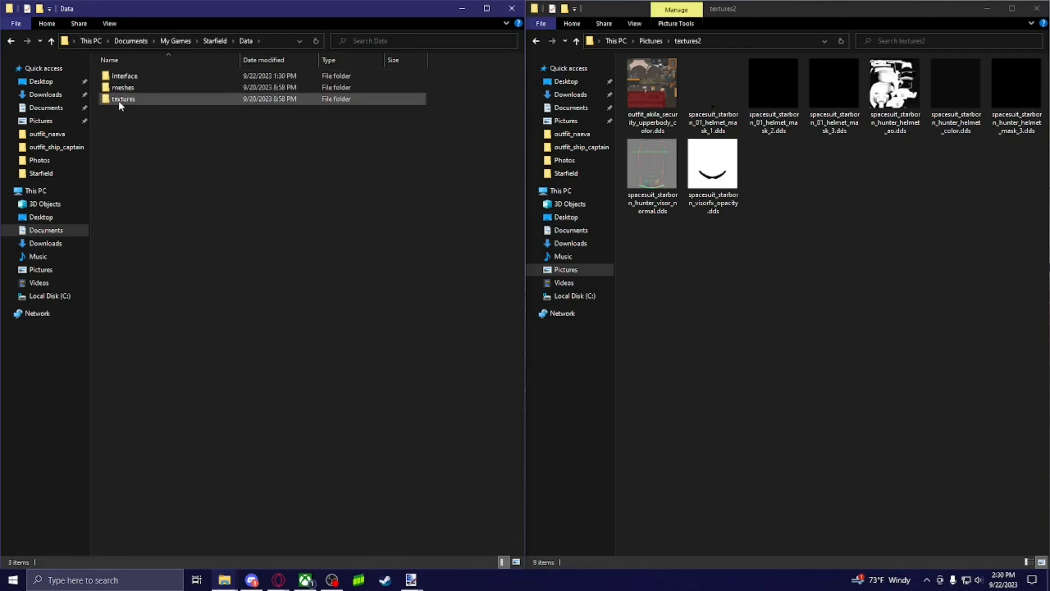
- Open the textures and clothes folders, then the outfit_akila_security folder
left_click(123, 99)
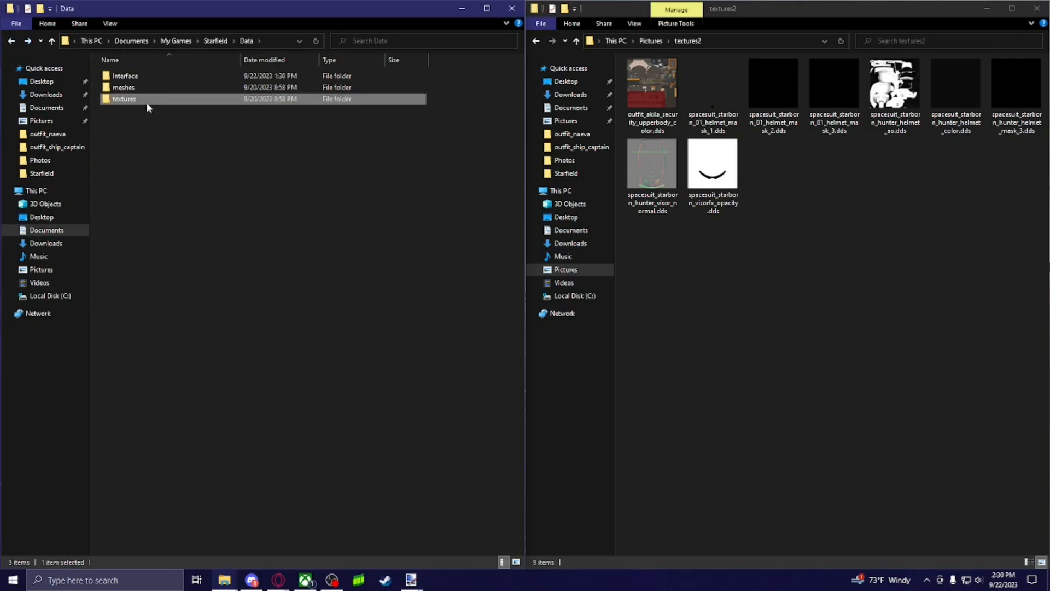
double_click(123, 99)
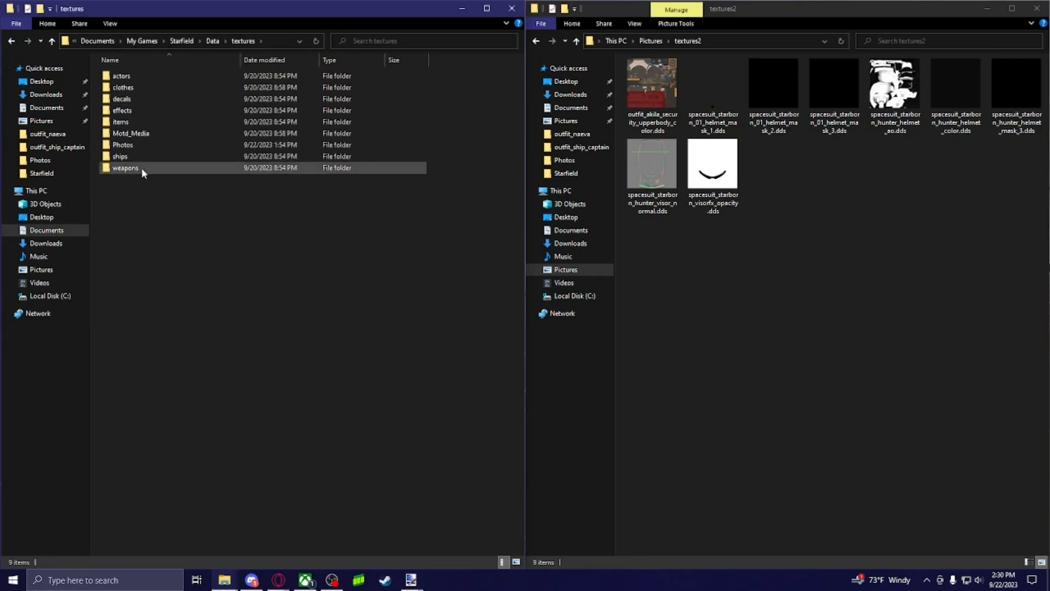
double_click(123, 87)
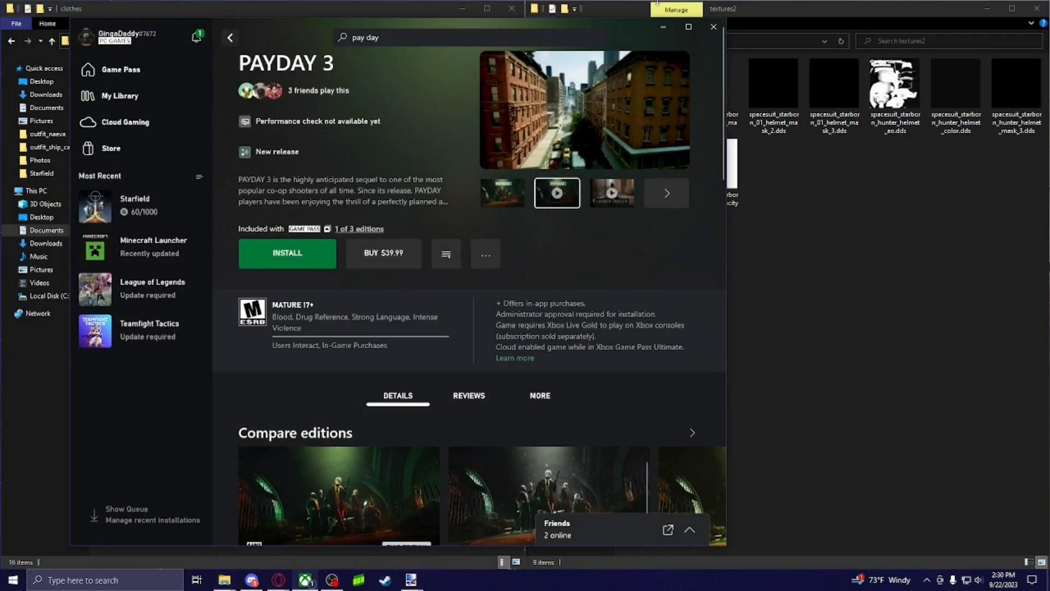
left_click(712, 27)
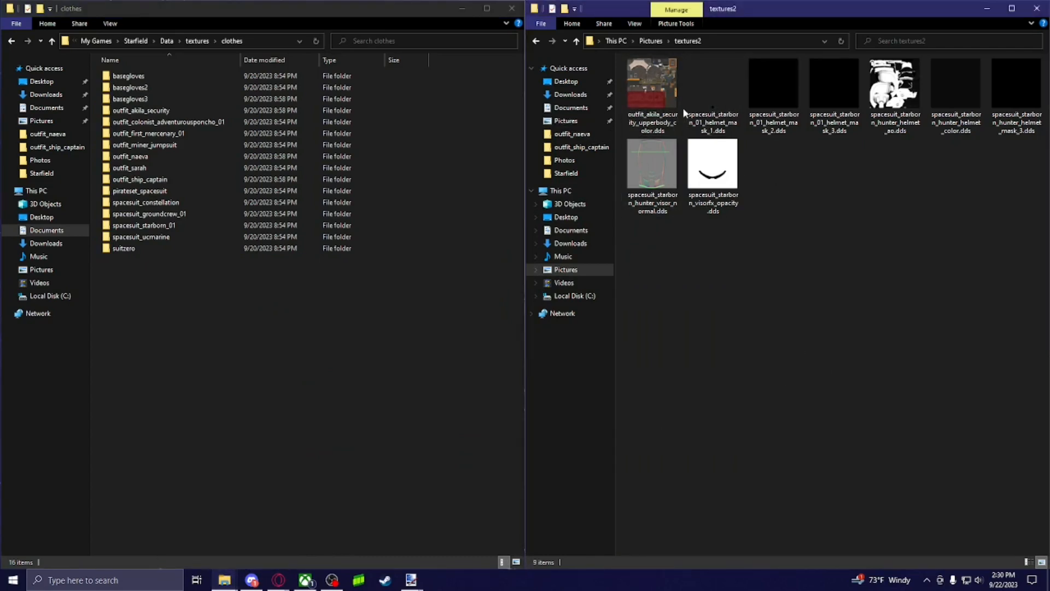
left_click(141, 110)
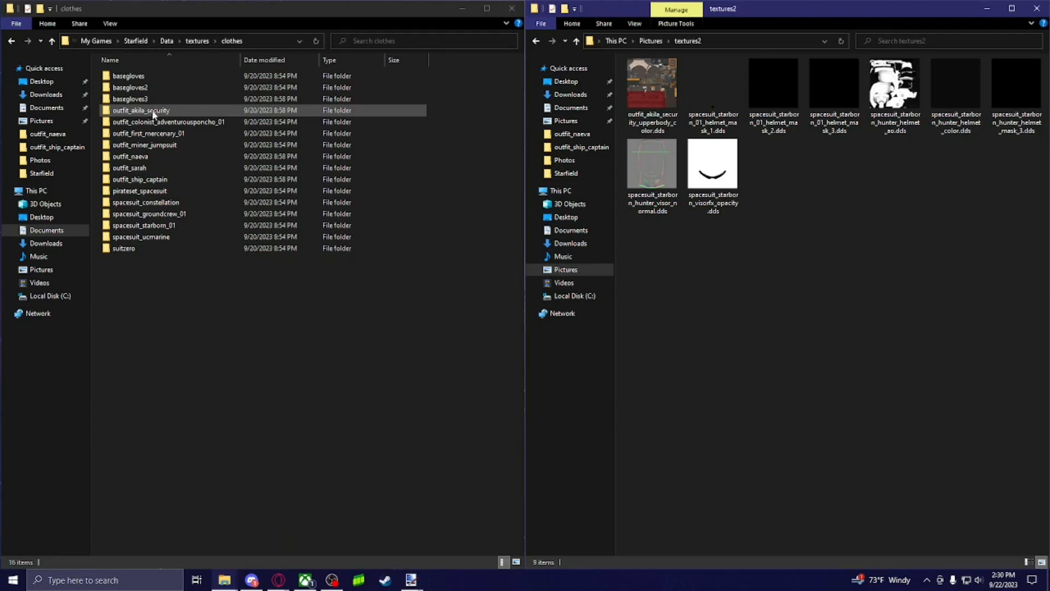
double_click(139, 110)
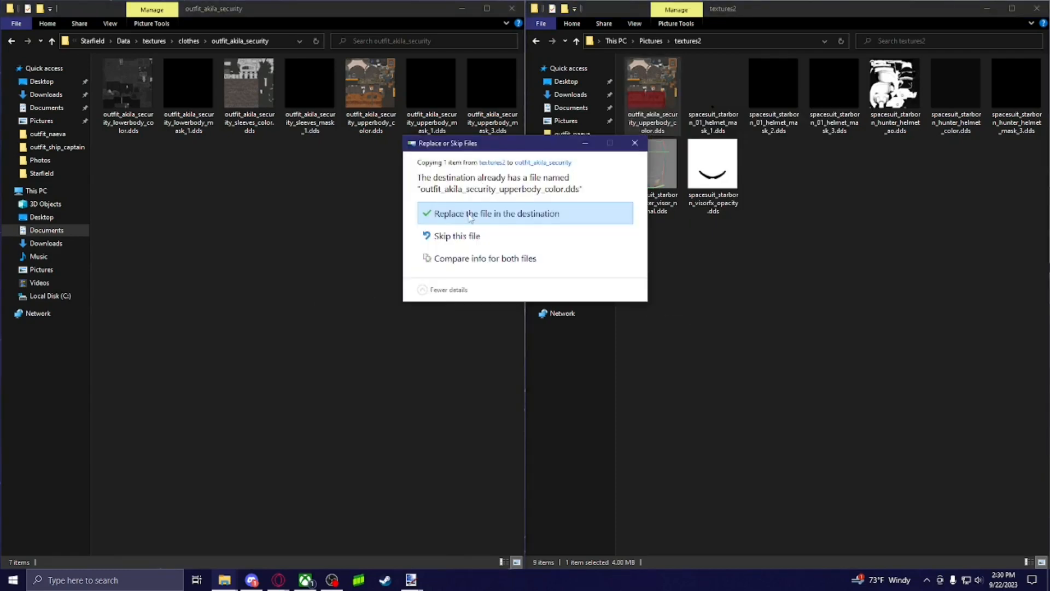
- Replace the original upperbody color DDS with the red one and launch Starfield
left_click(497, 213)
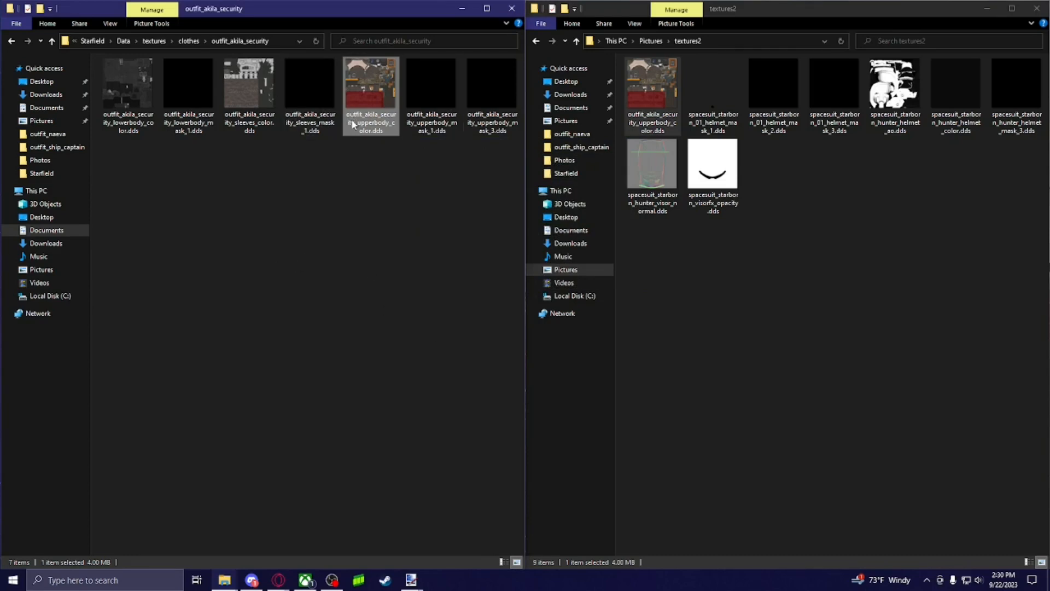
left_click(442, 152)
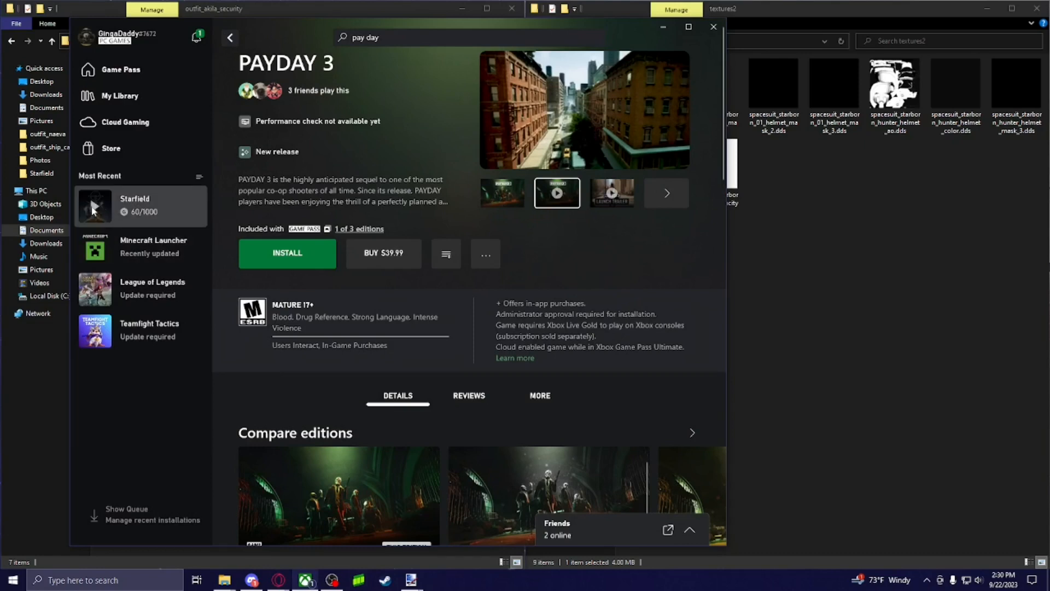
left_click(94, 206)
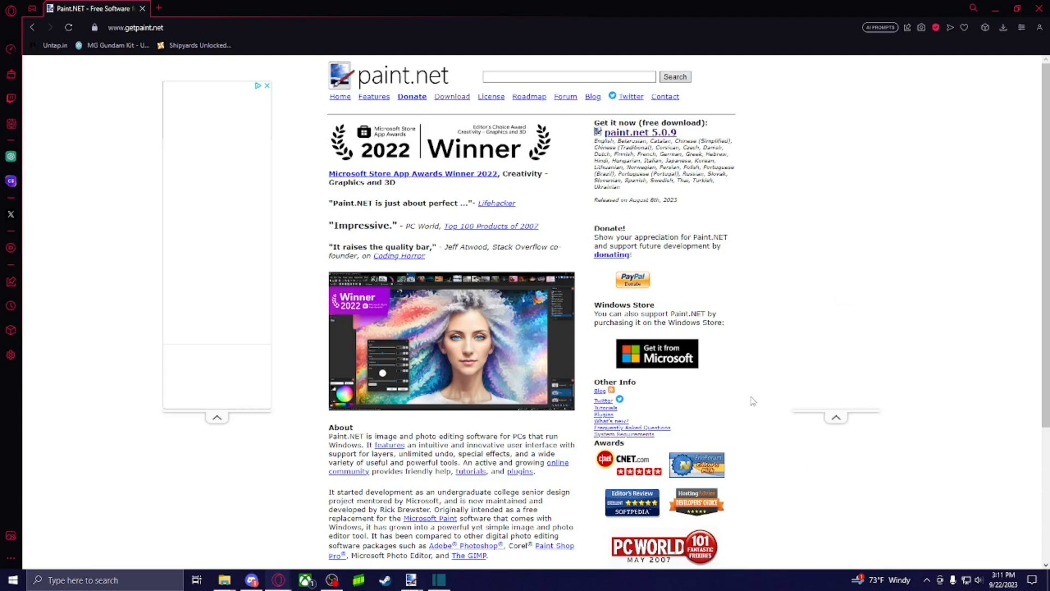
mouse_move(575, 329)
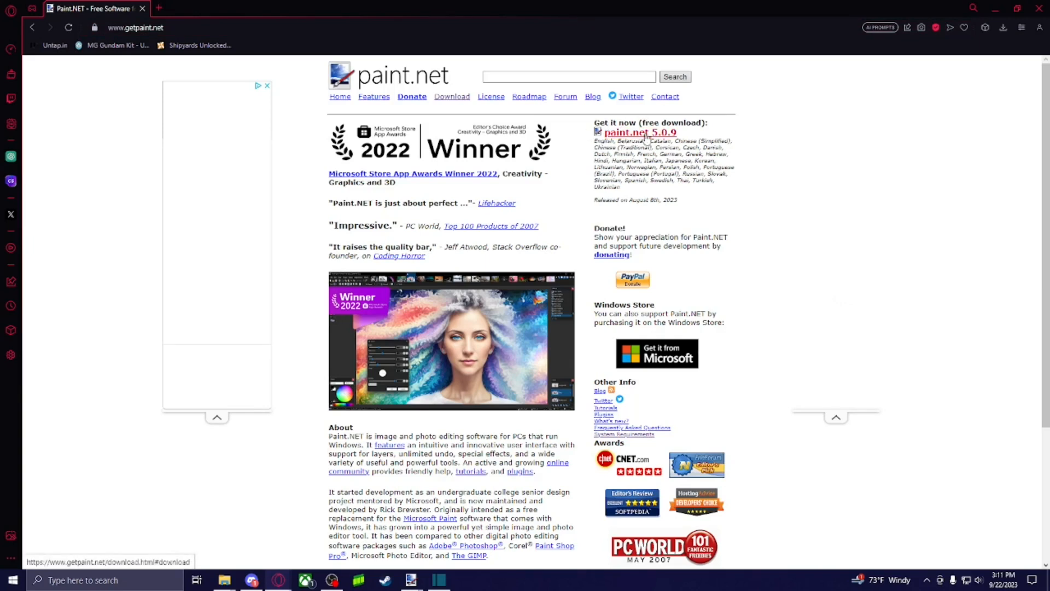
- Go to the paint.net 5.0.9 download page and start the free download
left_click(636, 133)
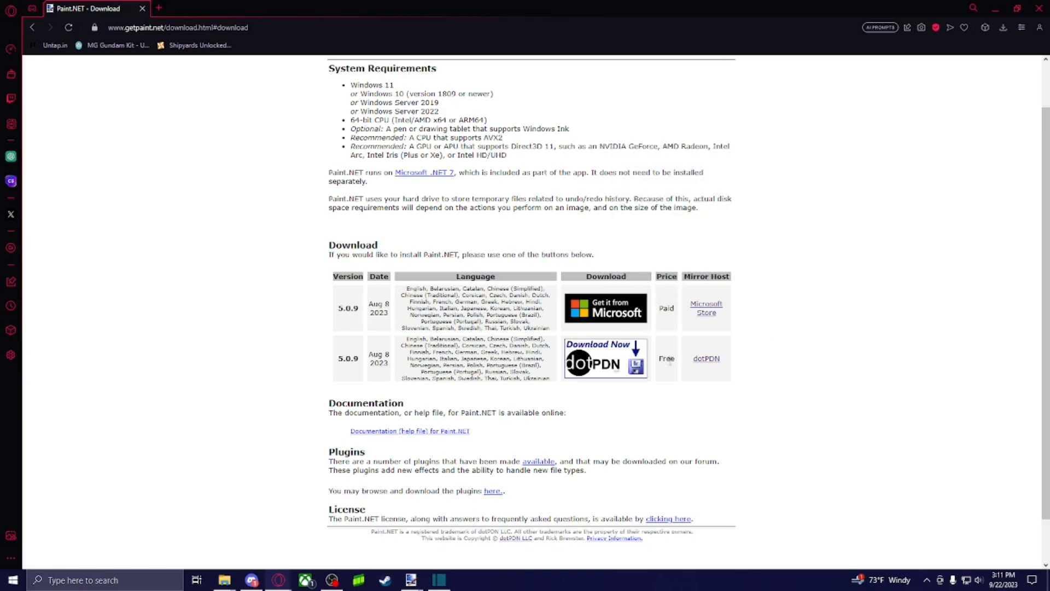
mouse_move(782, 394)
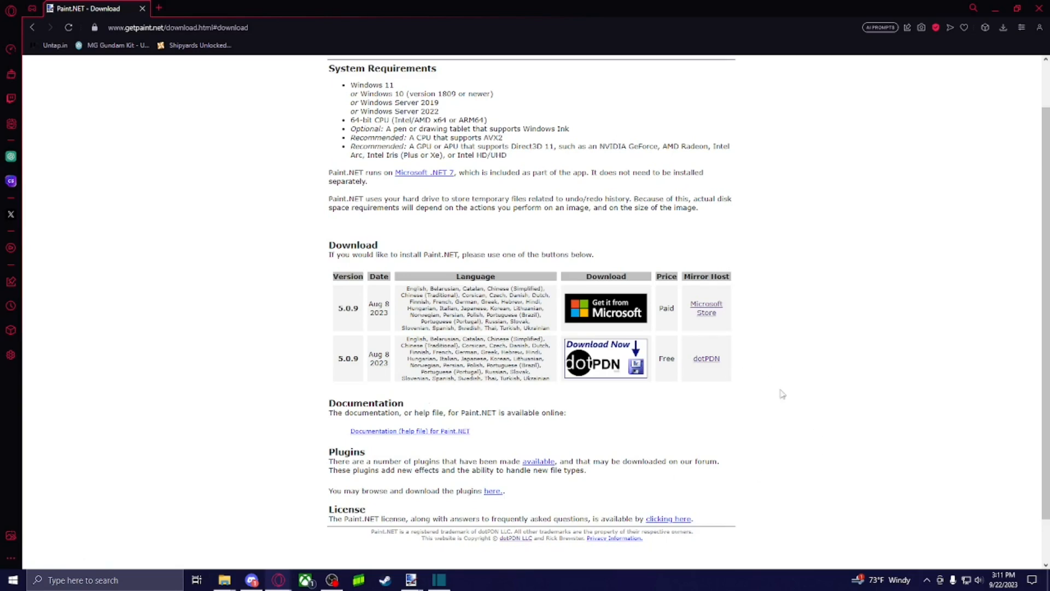
mouse_move(597, 361)
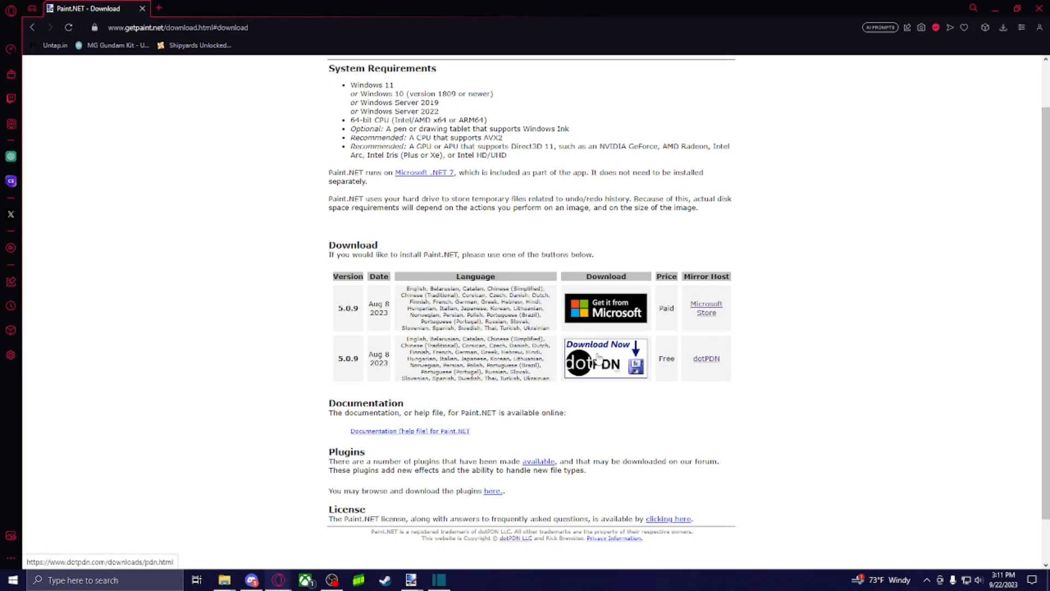
left_click(605, 358)
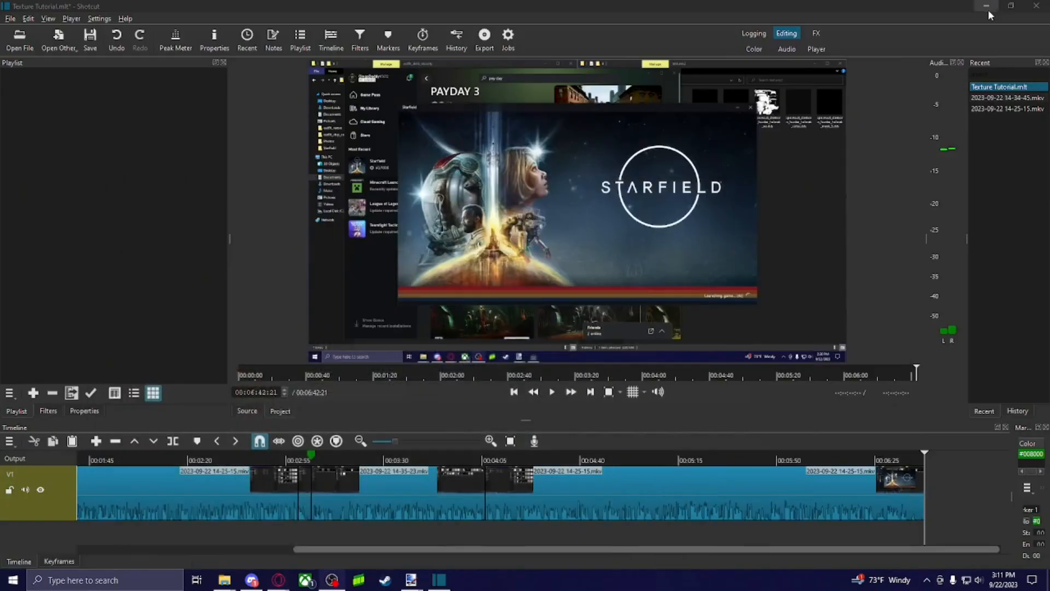
- Extract the paint.net 5.0.9 zip into Downloads and open the extracted folder
right_click(223, 579)
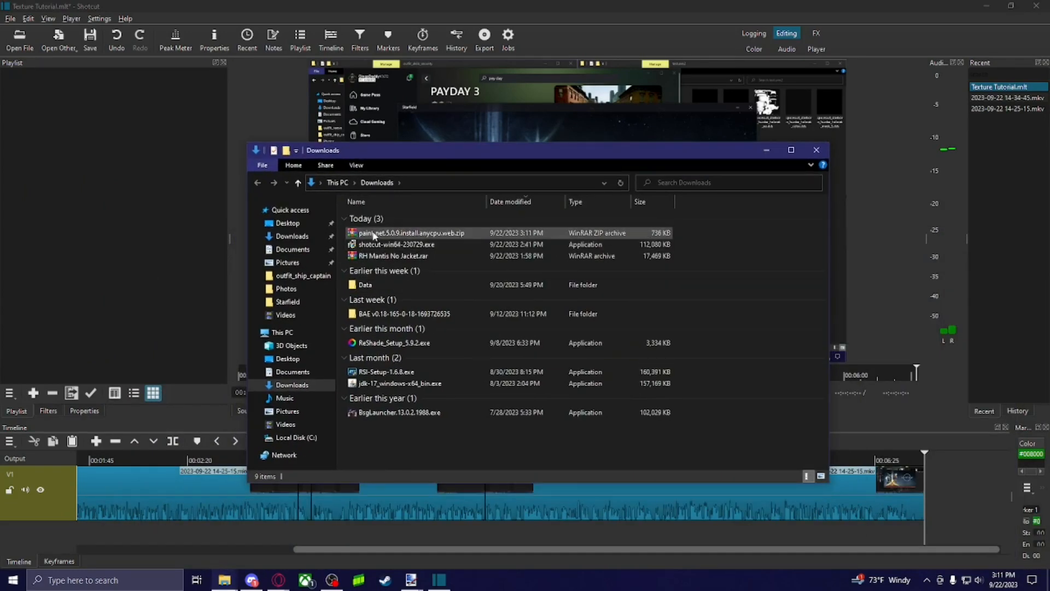
double_click(412, 232)
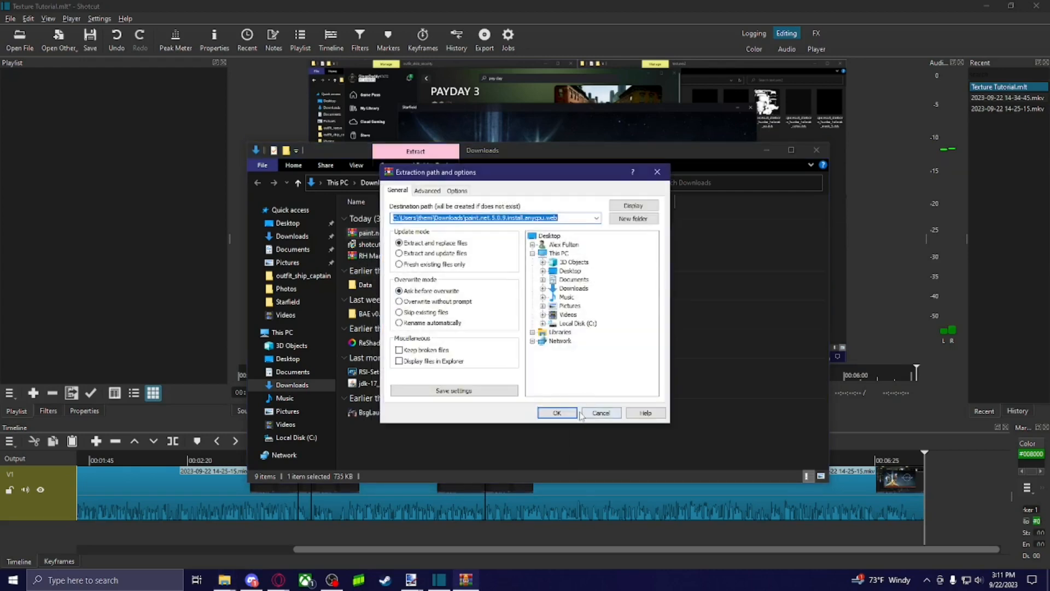
left_click(557, 412)
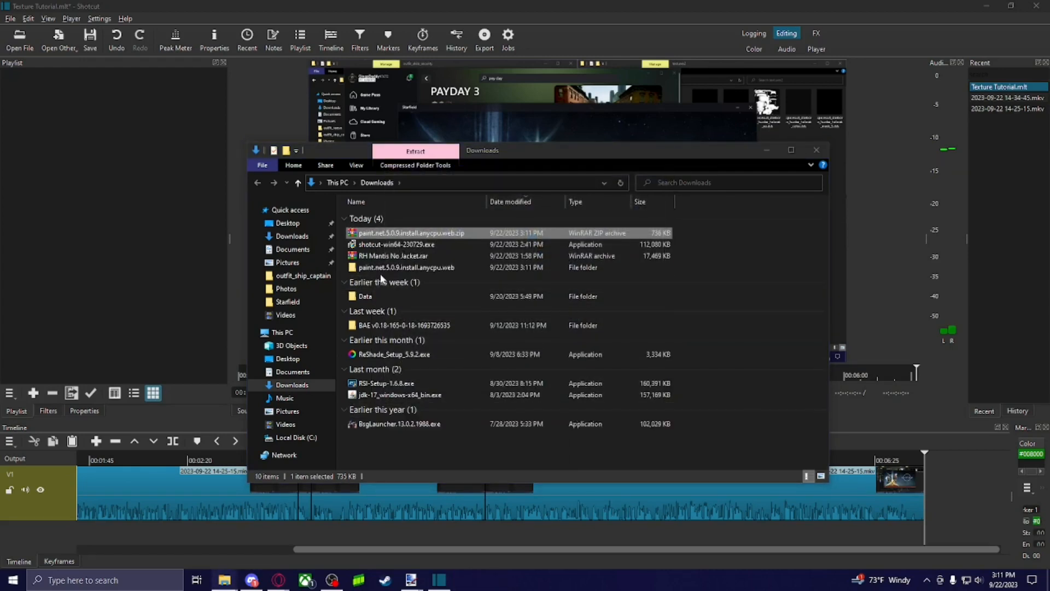
double_click(405, 268)
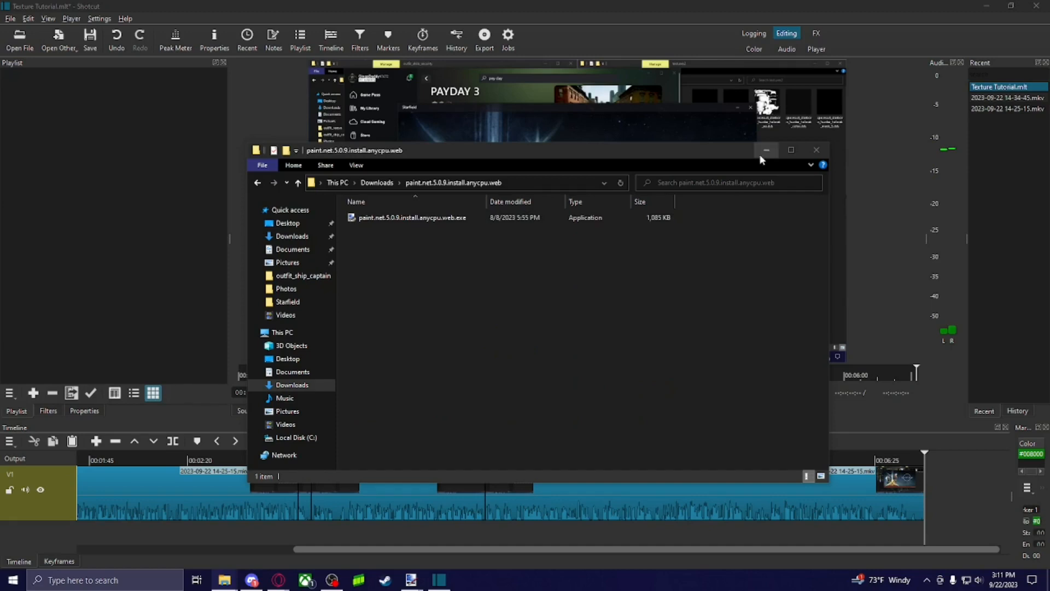
mouse_move(766, 150)
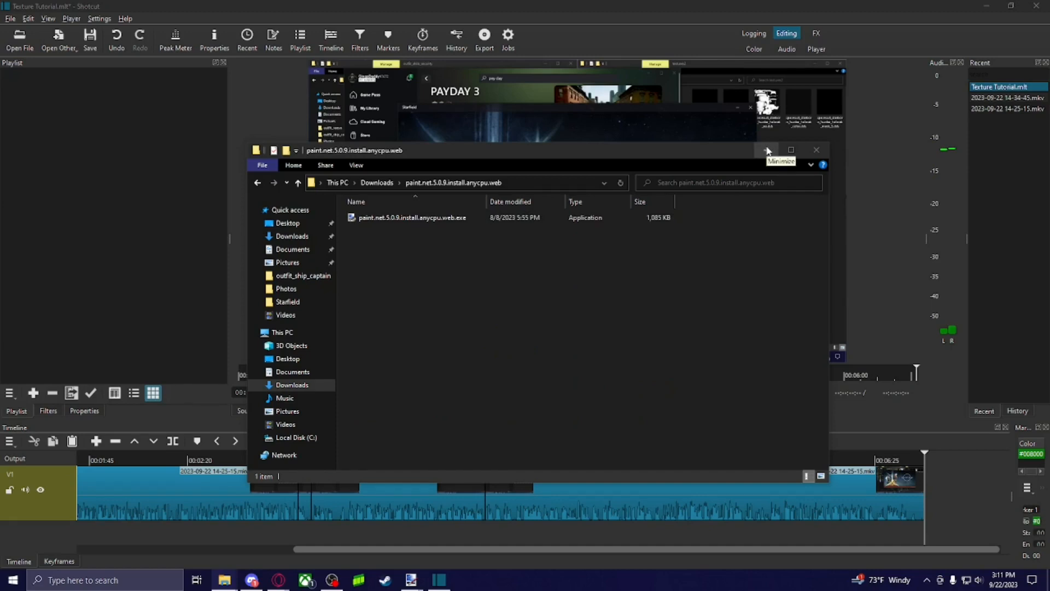